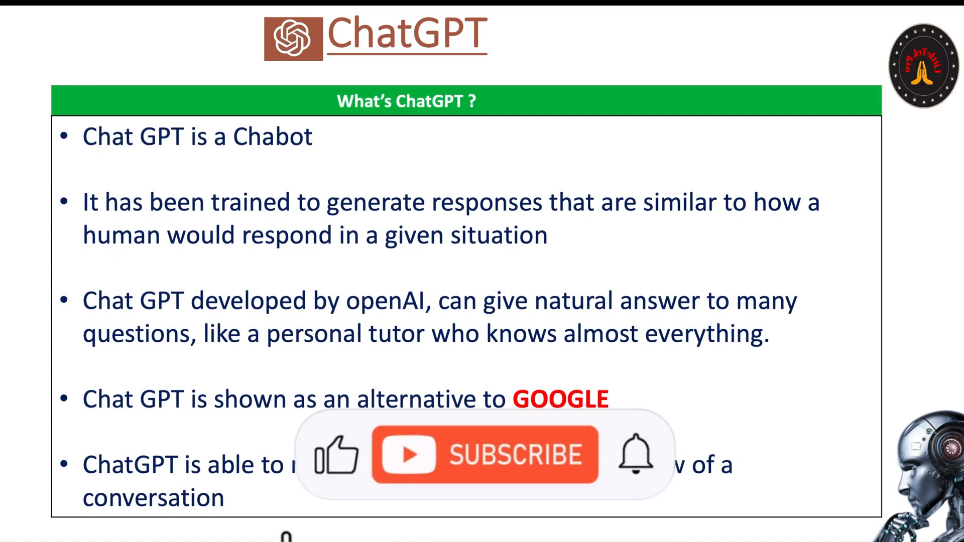
Step: Leave the 'What's ChatGPT?' PowerPoint slide and switch to the Google home page
left_click(485, 455)
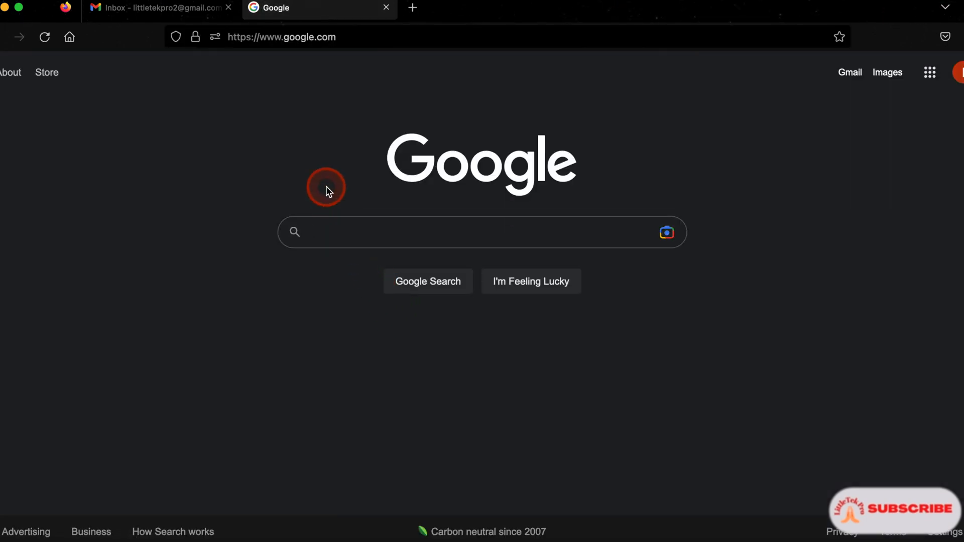
Step: Search Google for 'chat gpt login' and open the Chat OpenAI welcome page
type("chat gpt")
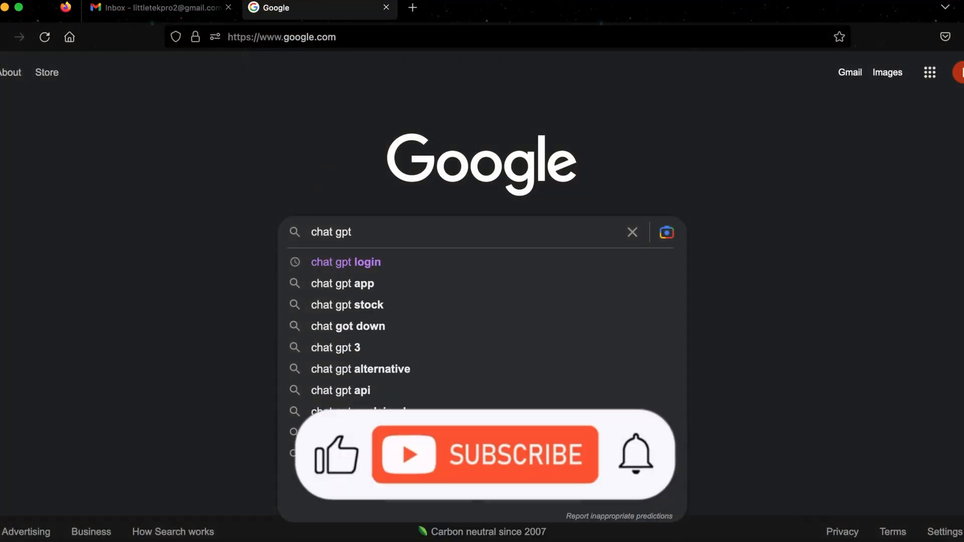
left_click(346, 262)
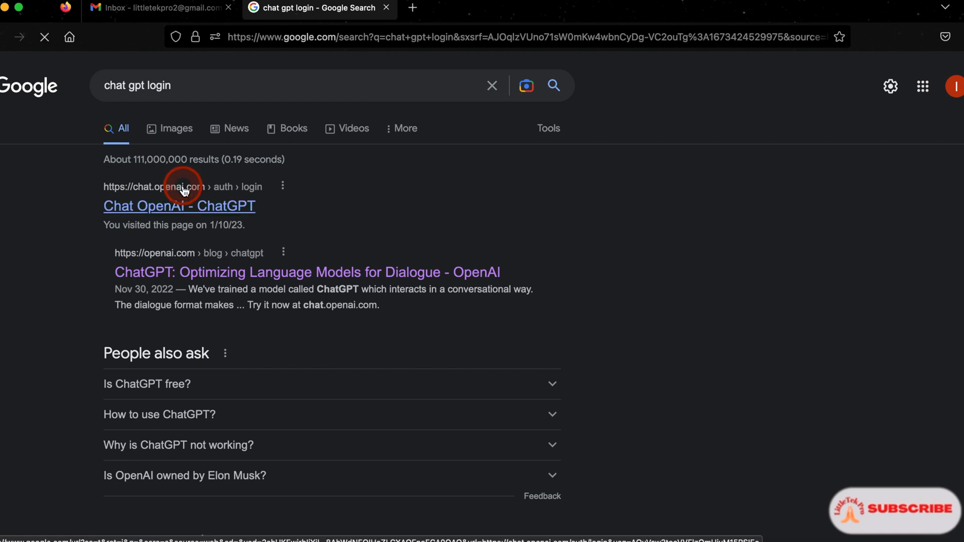
left_click(179, 206)
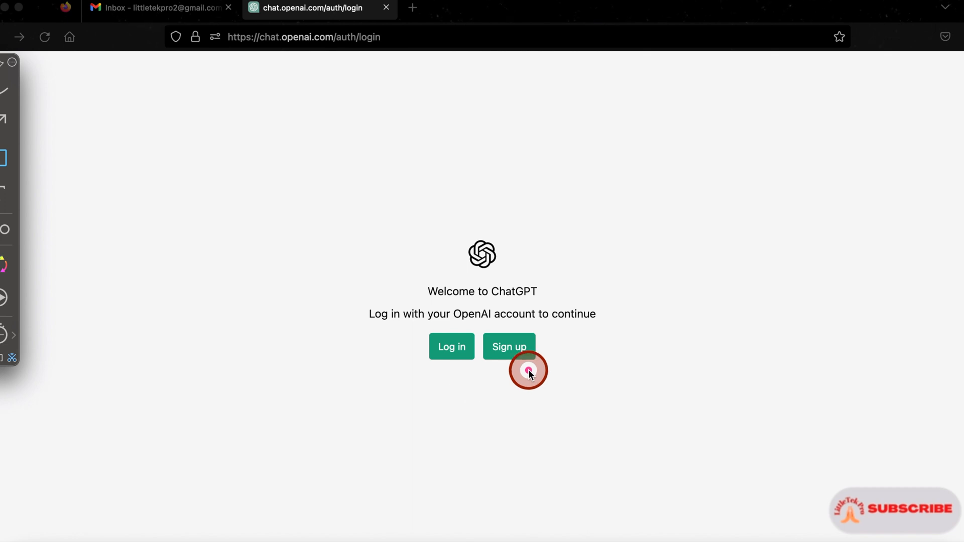
left_click(508, 347)
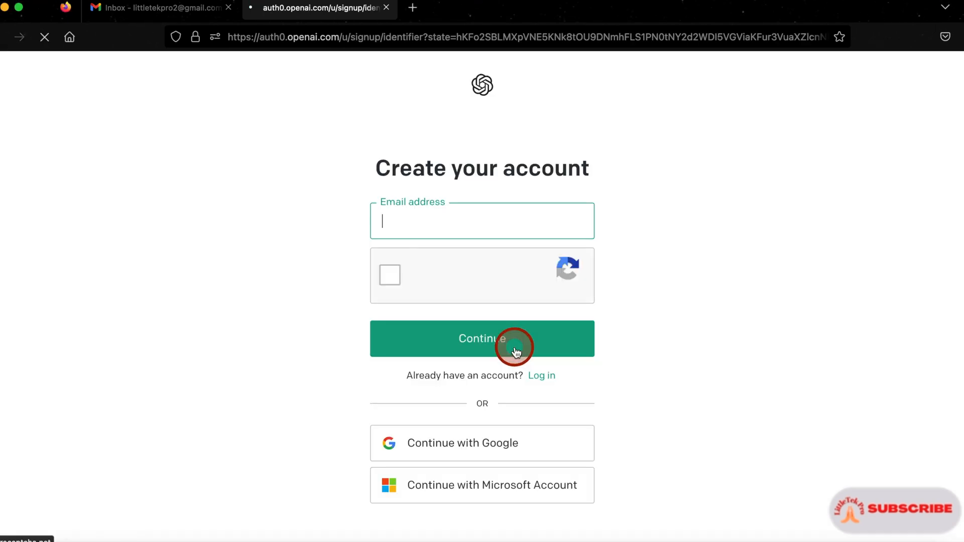
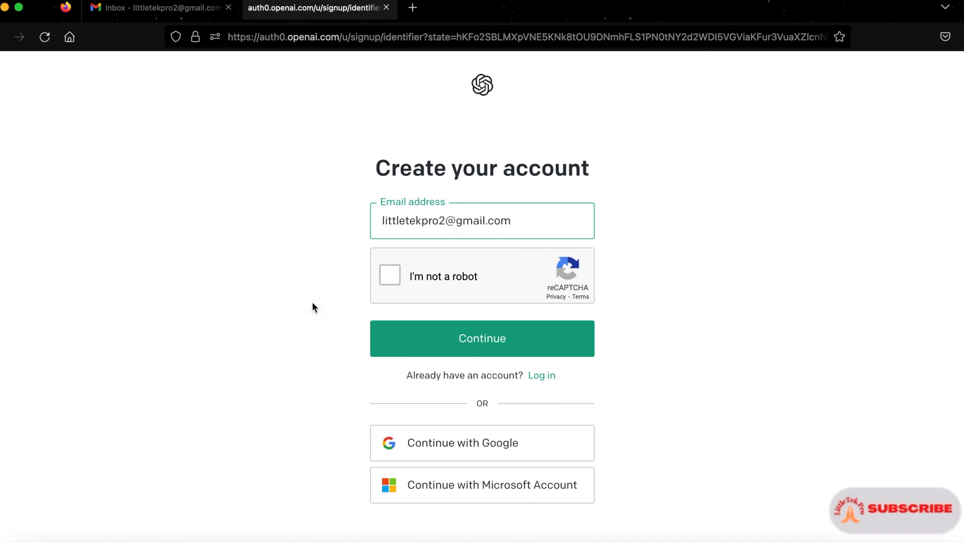
left_click(351, 259)
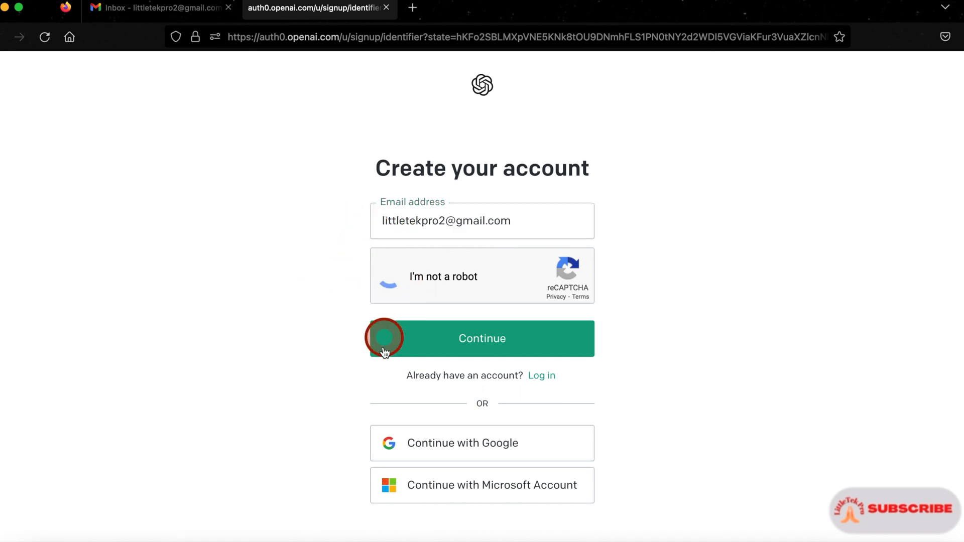
left_click(388, 276)
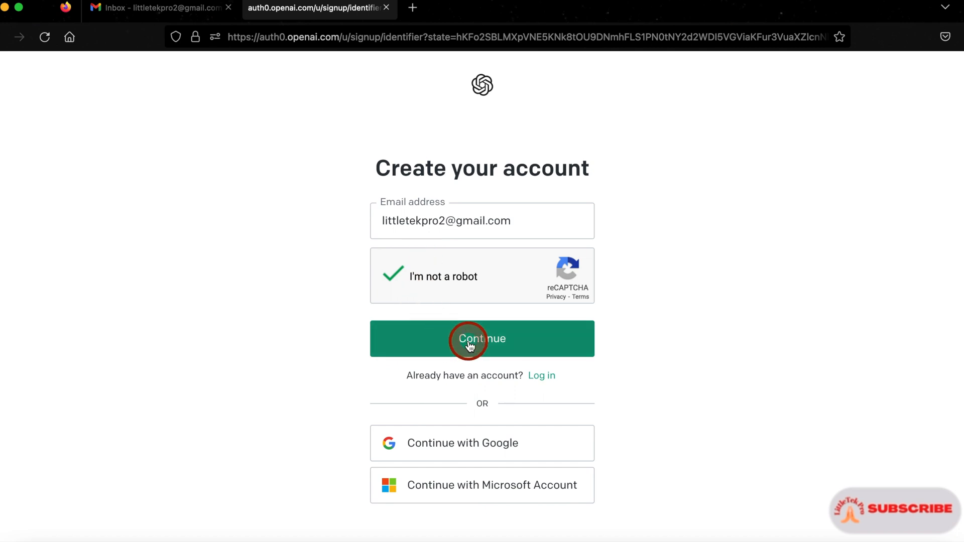
left_click(481, 338)
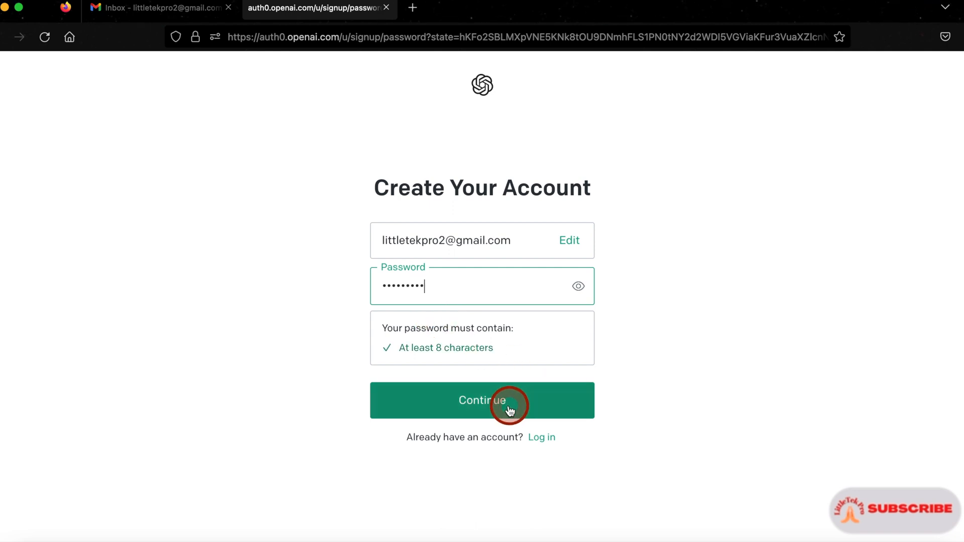
Step: Submit the password to create the ChatGPT account
left_click(482, 401)
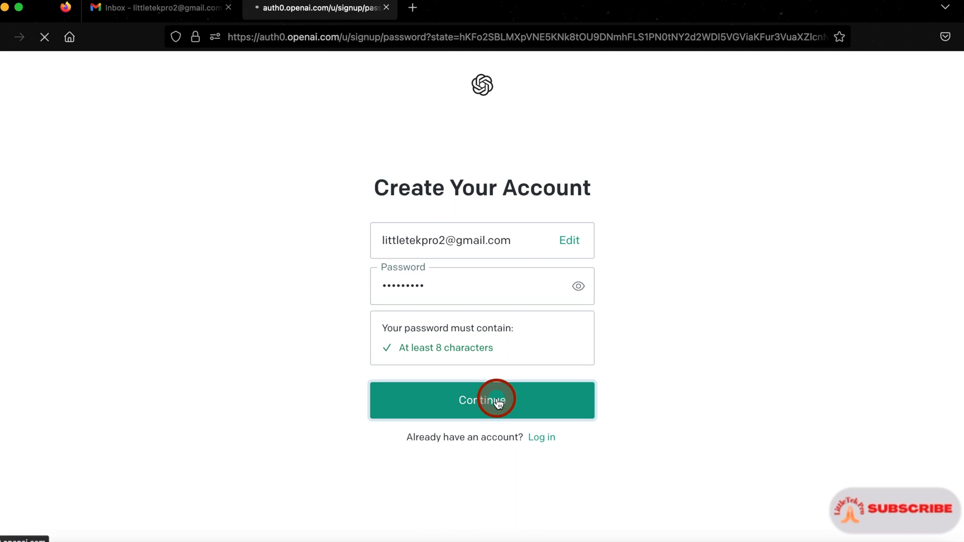
left_click(481, 399)
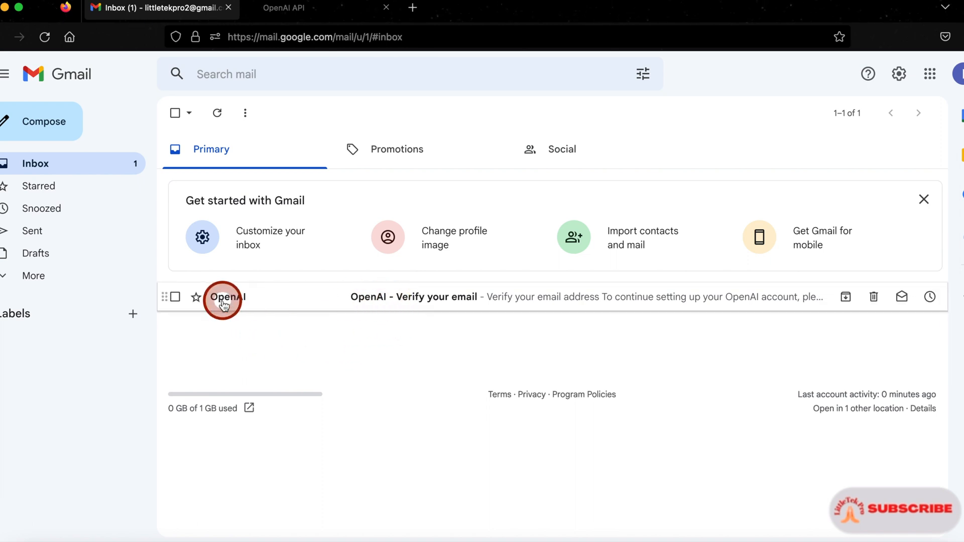
Step: Open the OpenAI 'Verify your email' message in Gmail and verify the email address
left_click(228, 298)
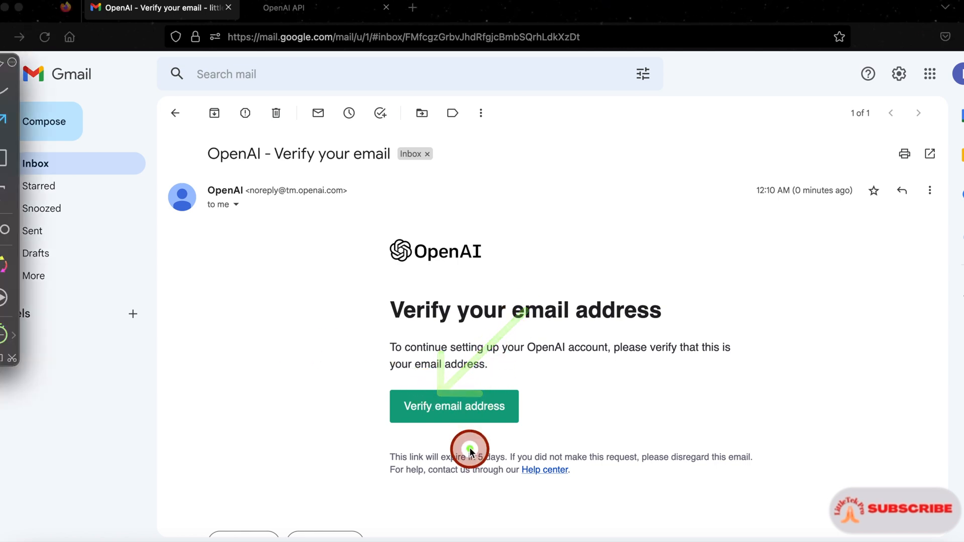
left_click(454, 405)
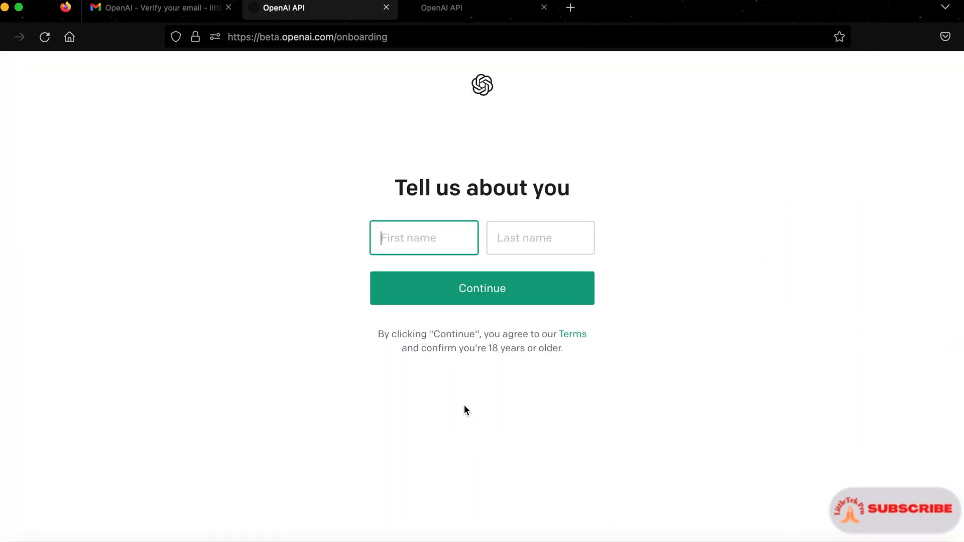
Step: Enter the first and last name on the 'Tell us about you' page and continue
left_click(450, 413)
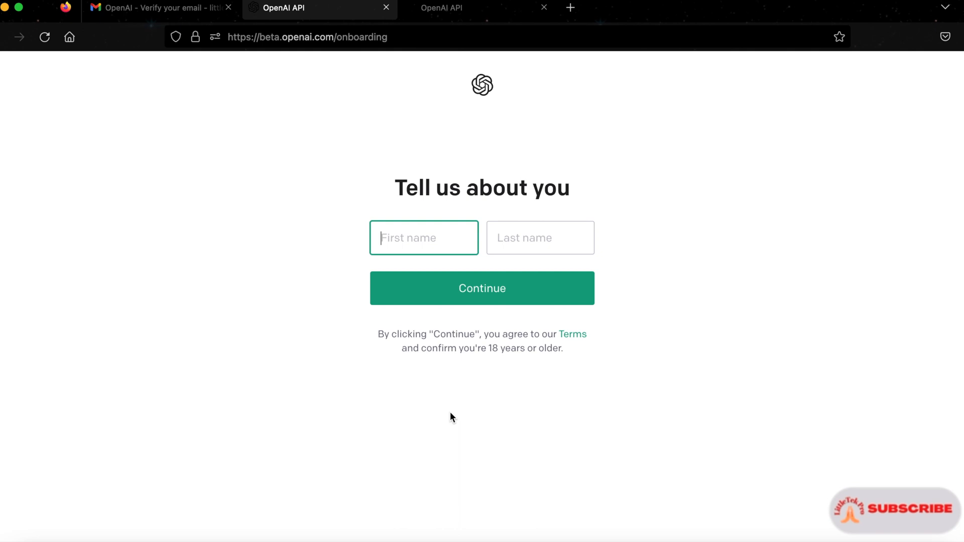
type("littletek")
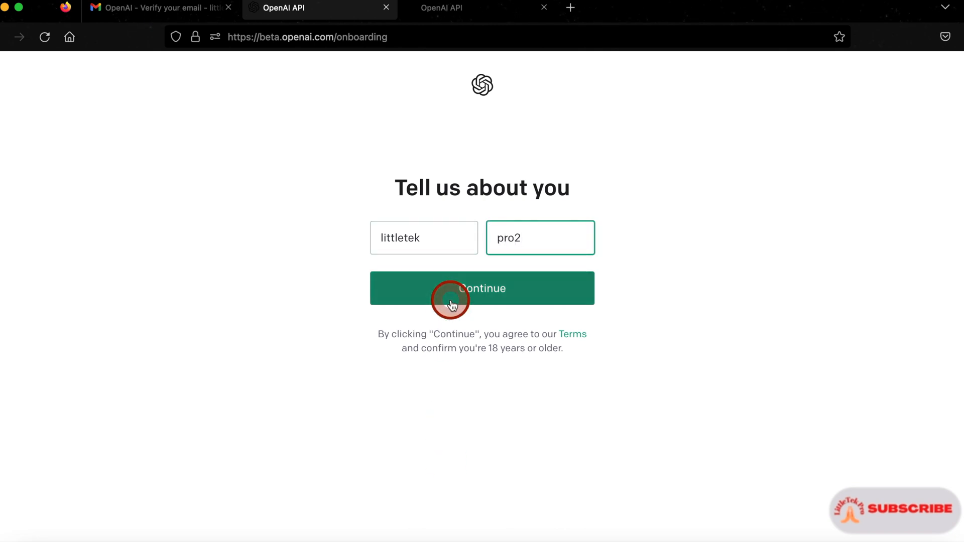
left_click(482, 288)
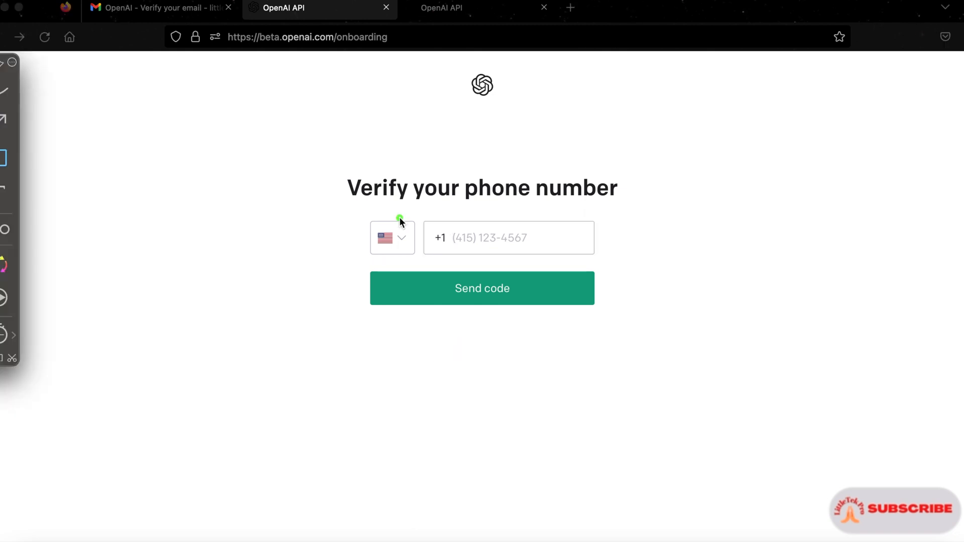
left_click(392, 238)
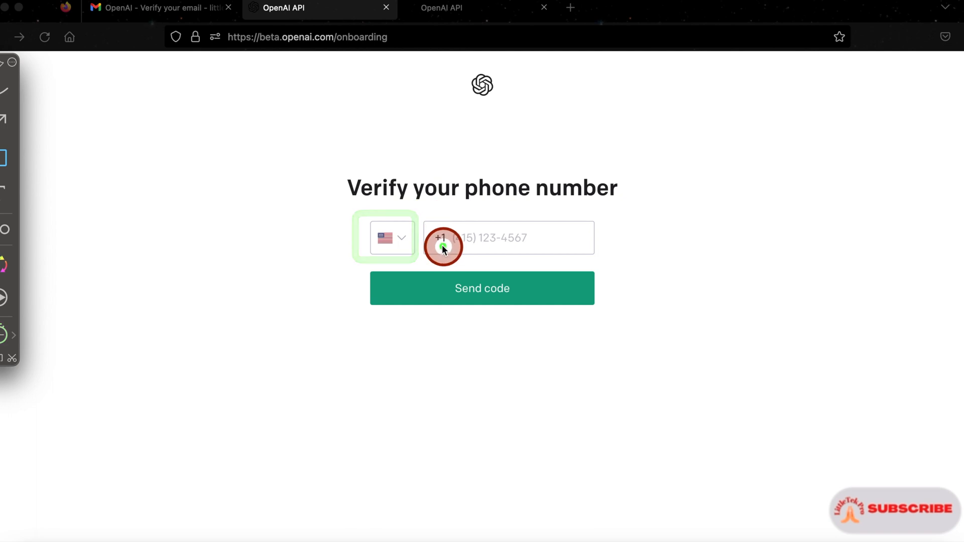
left_click(505, 238)
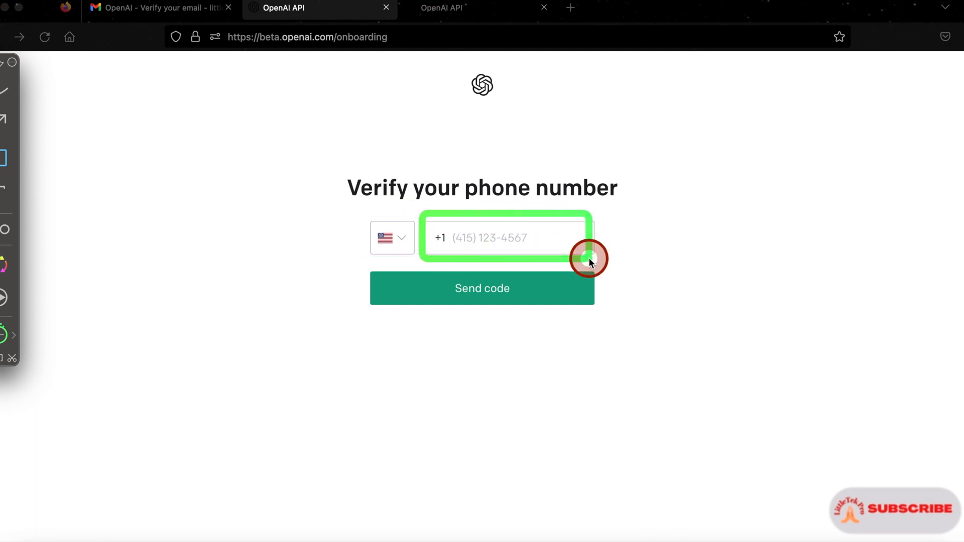
left_click(482, 289)
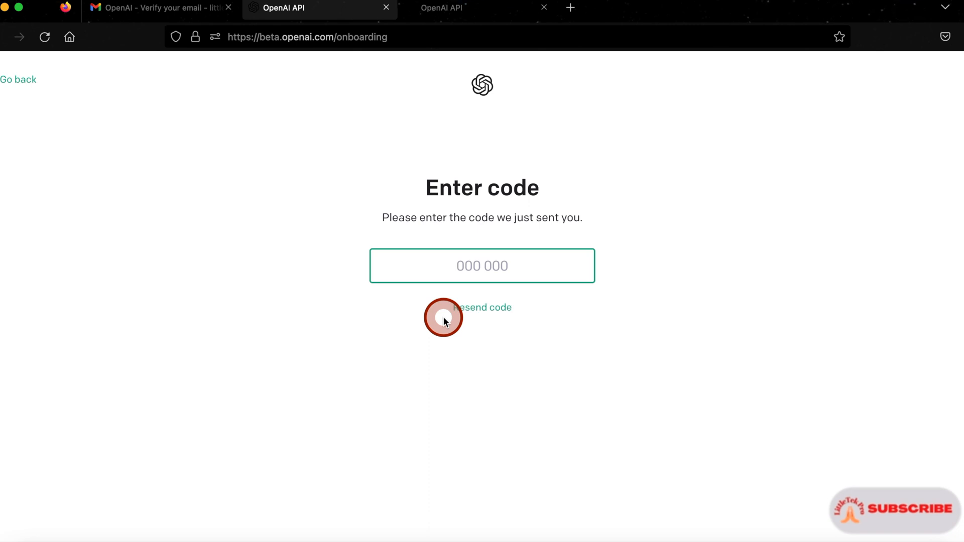
left_click(483, 308)
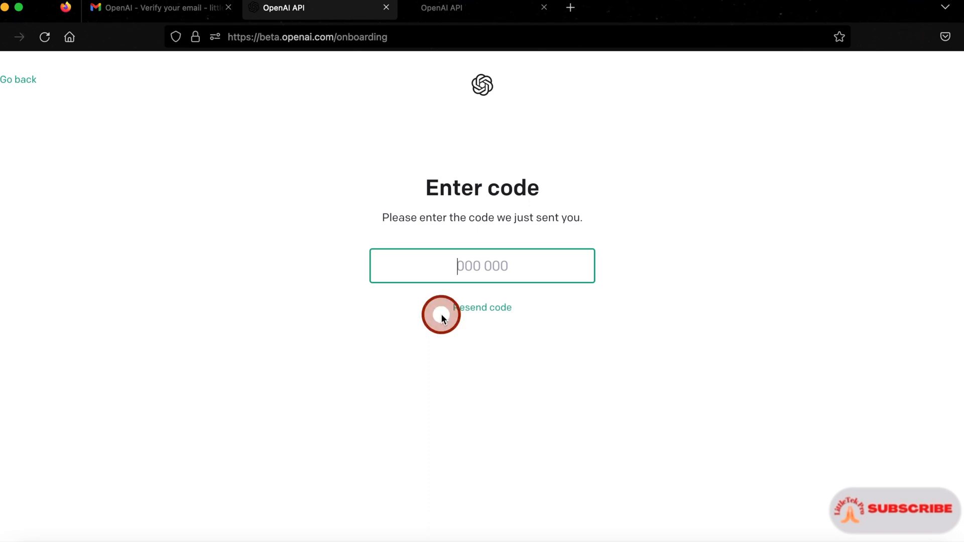
type("256")
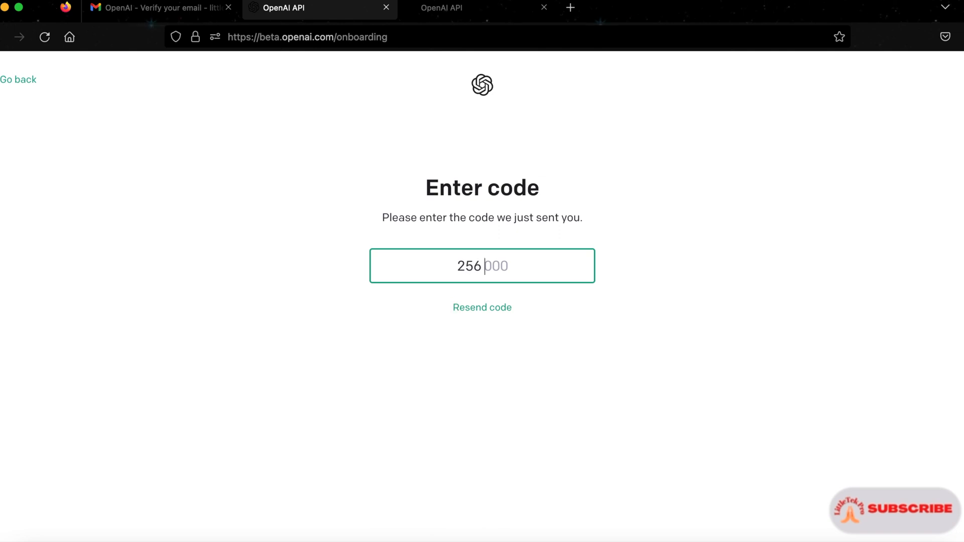
type("0")
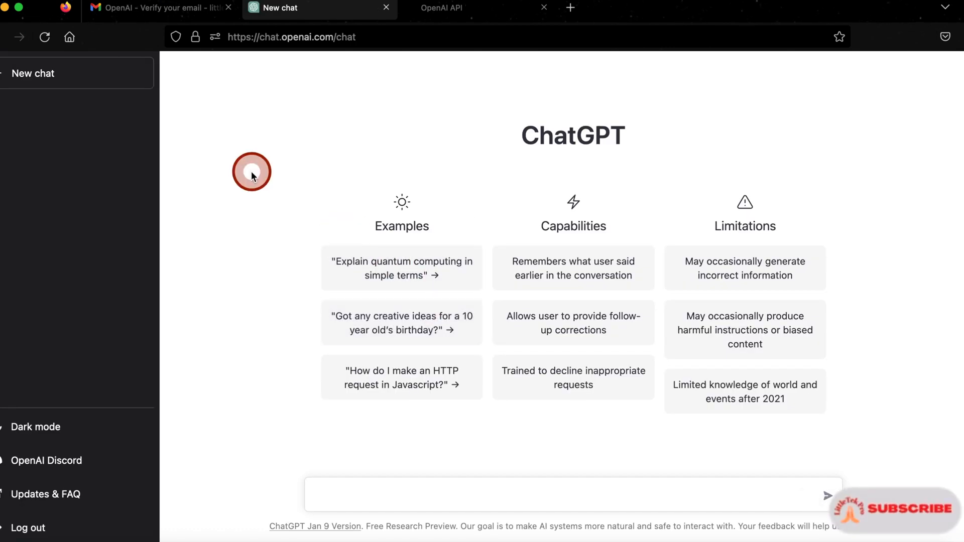
mouse_move(341, 59)
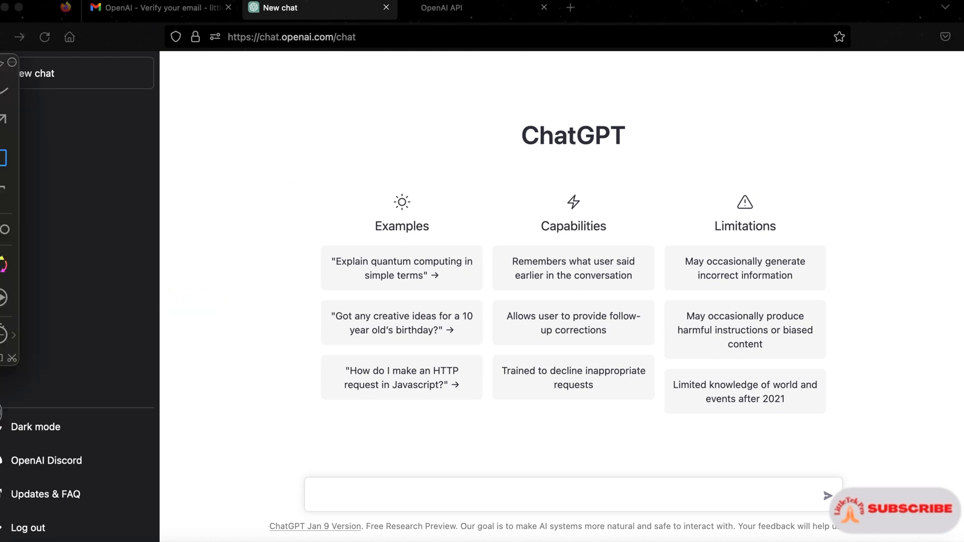
left_click(36, 427)
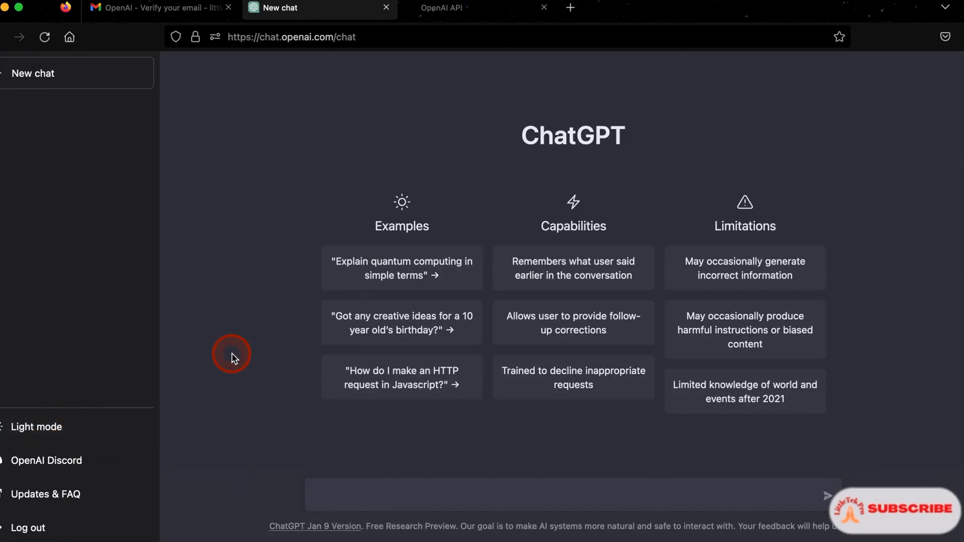
mouse_move(76, 427)
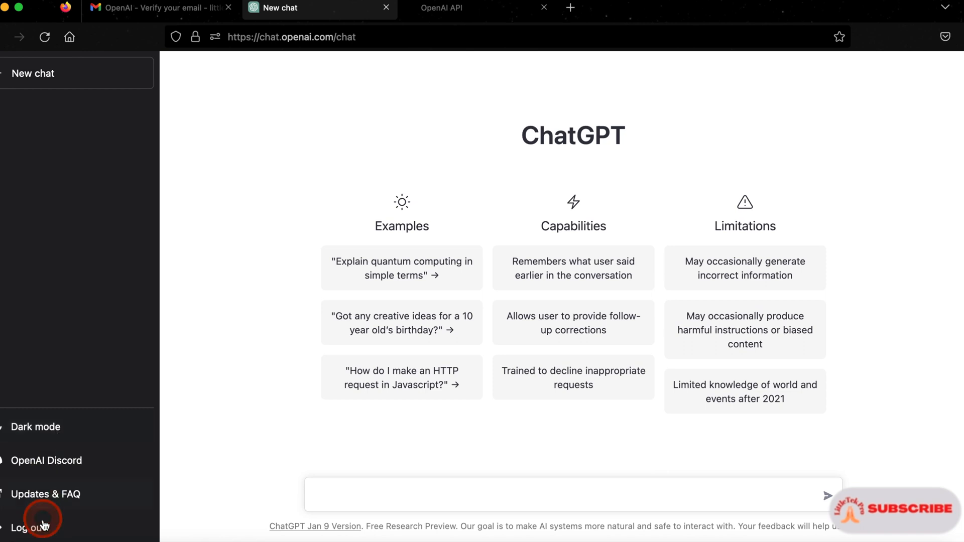
left_click(402, 268)
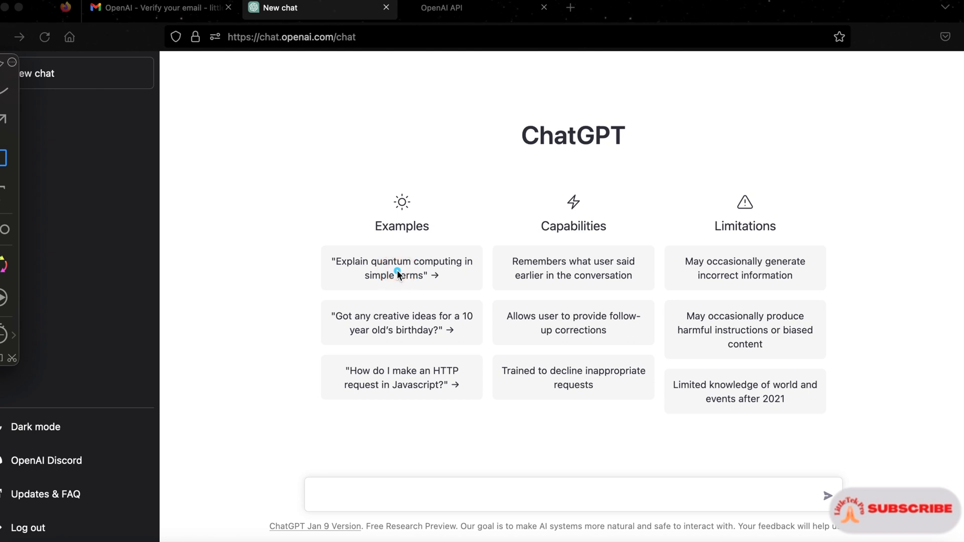
Step: Ask ChatGPT for a SQL request finding California users with over 1000 credits
type("Create a SQL request to find all users who live in California and have over 1000 credits:")
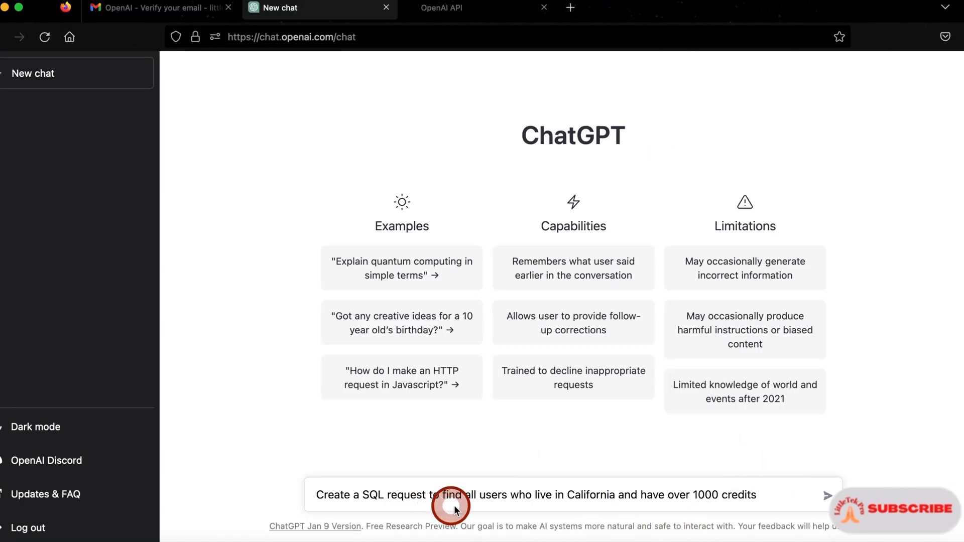
mouse_move(574, 505)
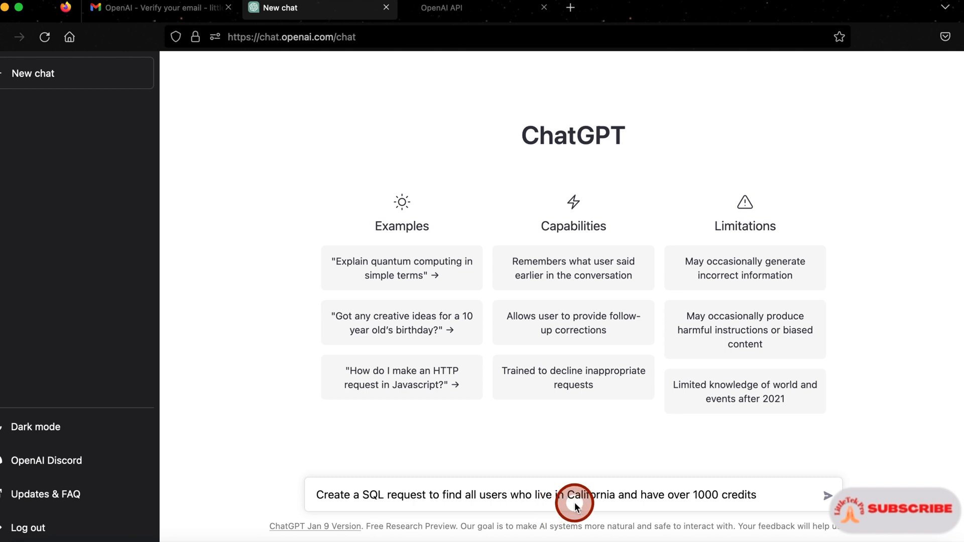
left_click(687, 495)
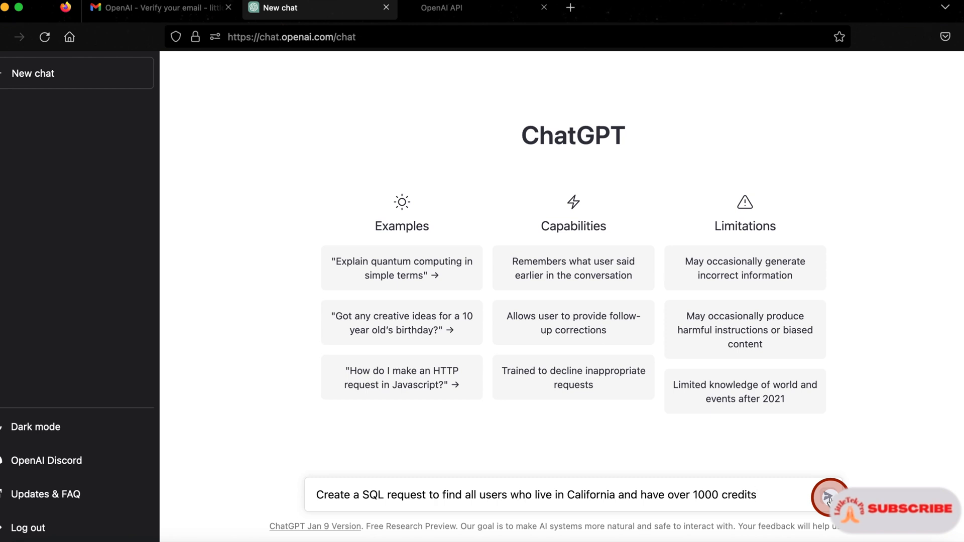
left_click(830, 495)
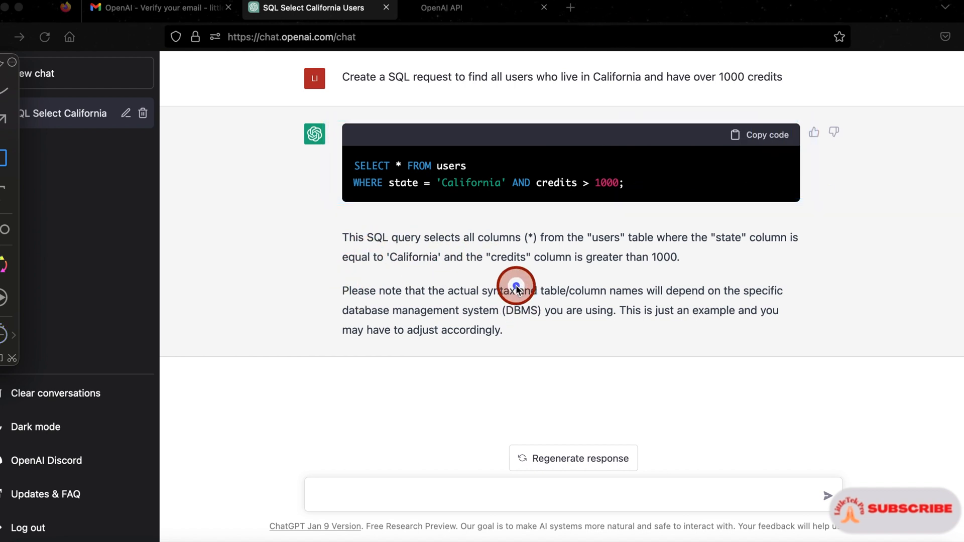
mouse_move(567, 258)
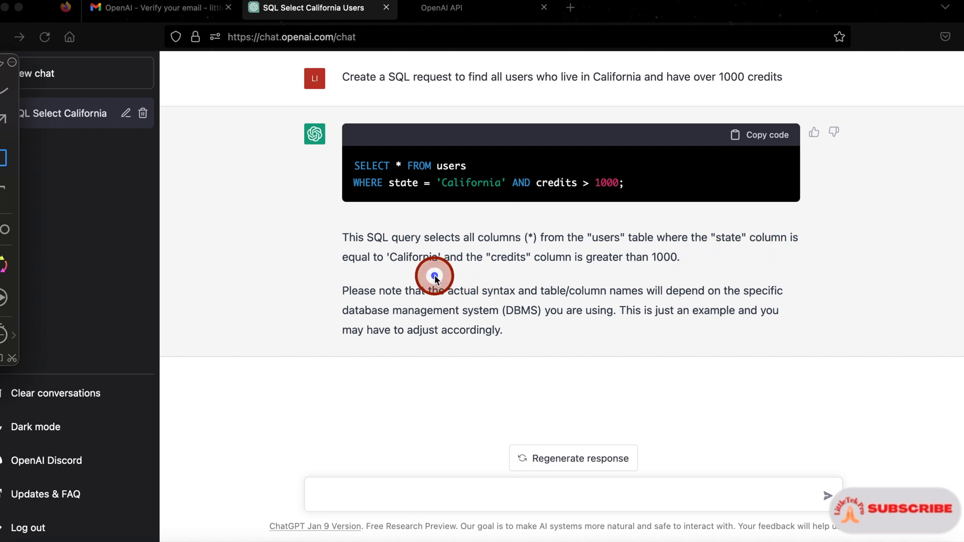
mouse_move(334, 223)
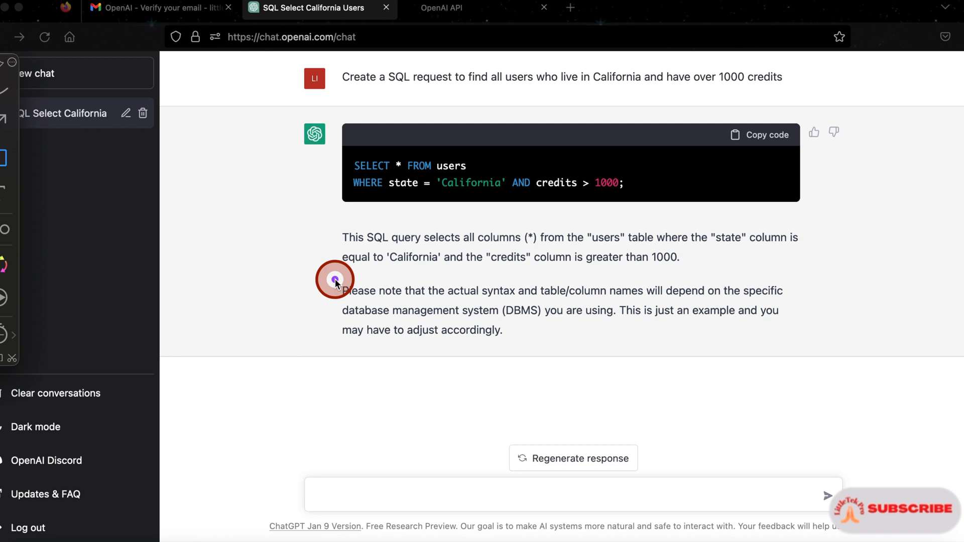
Step: Review the returned SELECT query and return to the message box for a follow-up
left_click_drag(335, 279, 594, 278)
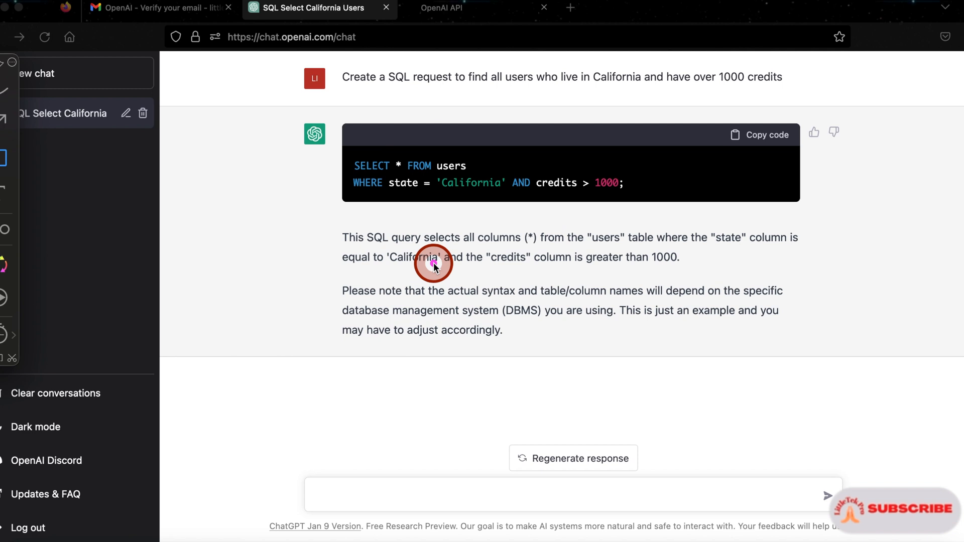
mouse_move(503, 329)
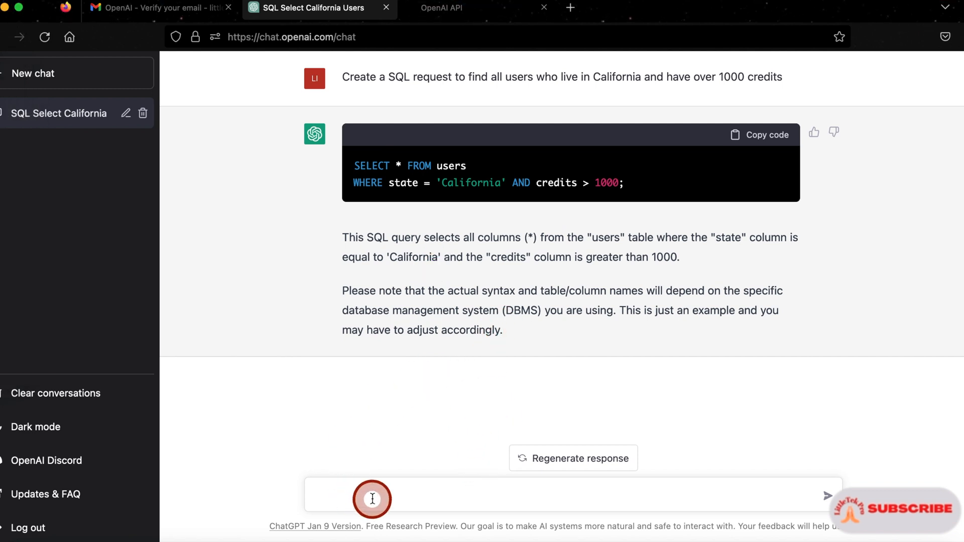
left_click(372, 495)
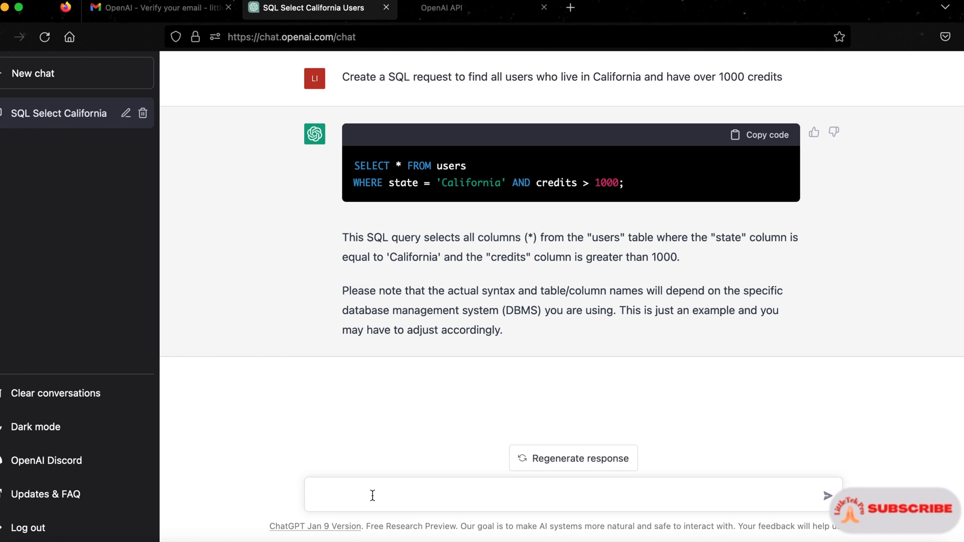
Step: Ask 'how to integrate postman with jenkins' and scroll through the step-by-step answer
type("how to integrate")
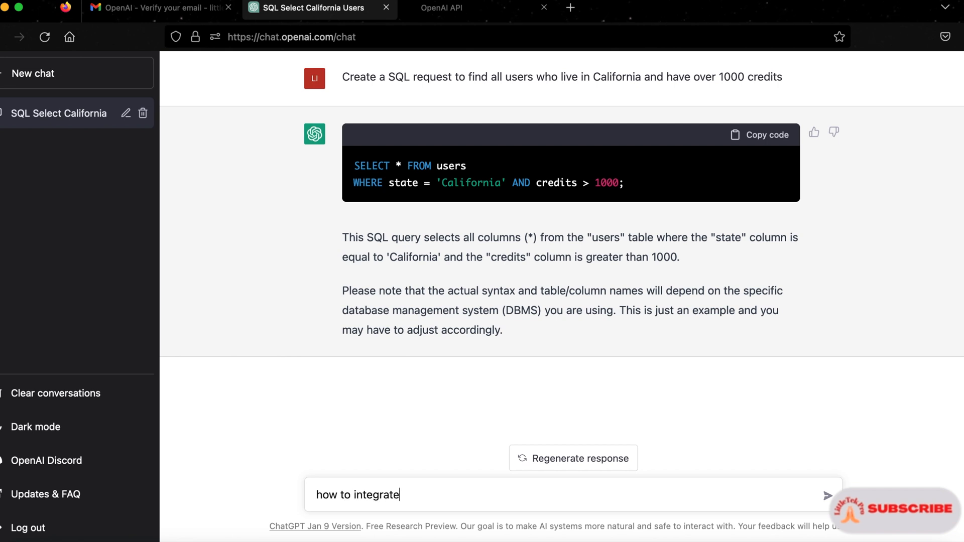
type("postman w")
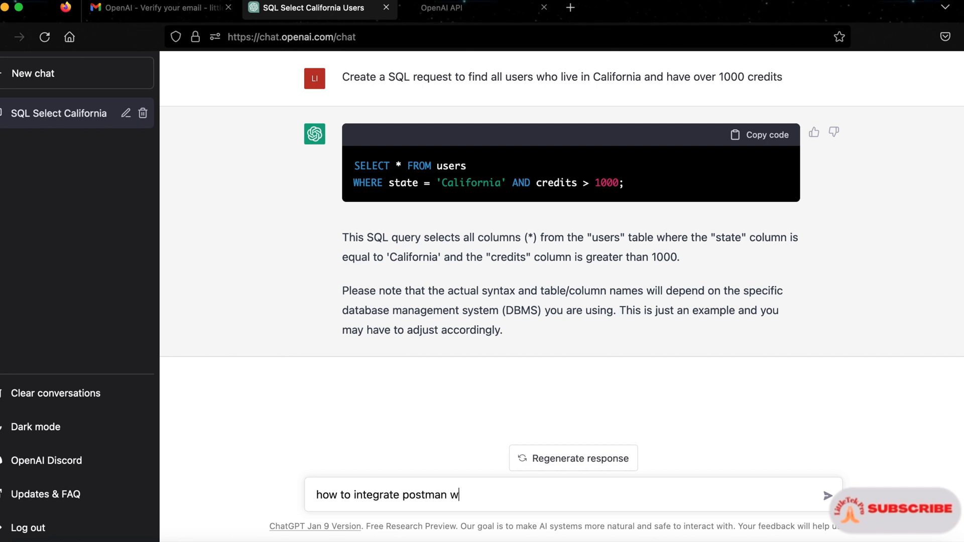
type("ith jenkins")
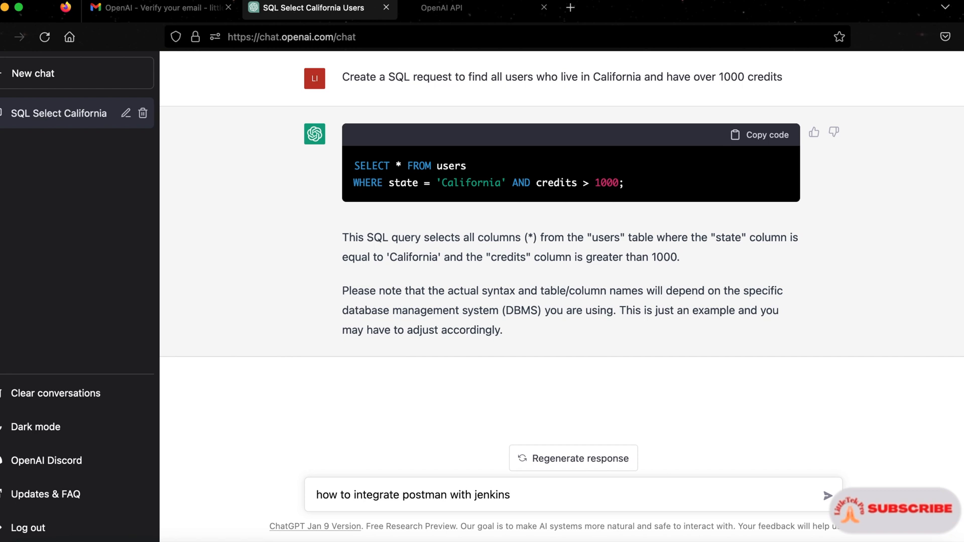
left_click(828, 496)
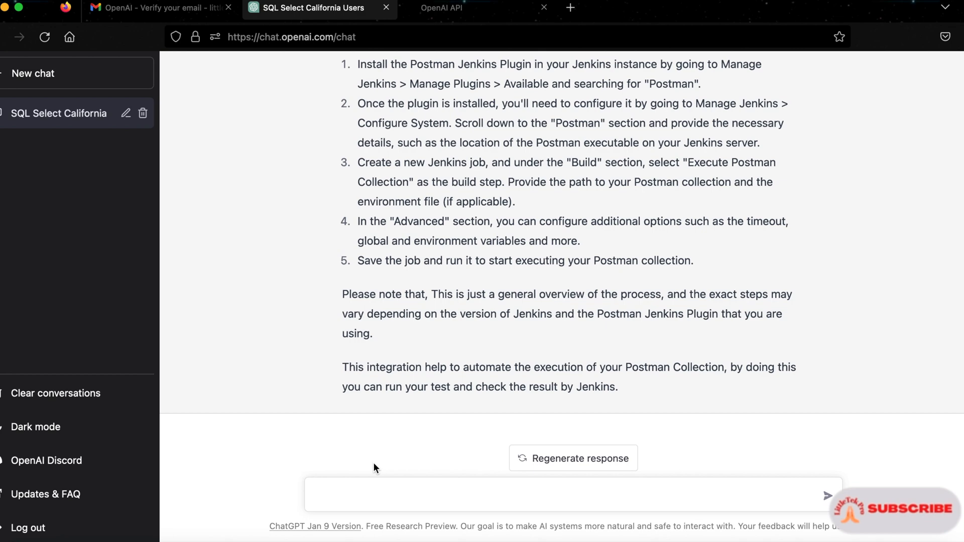
scroll("up", 3)
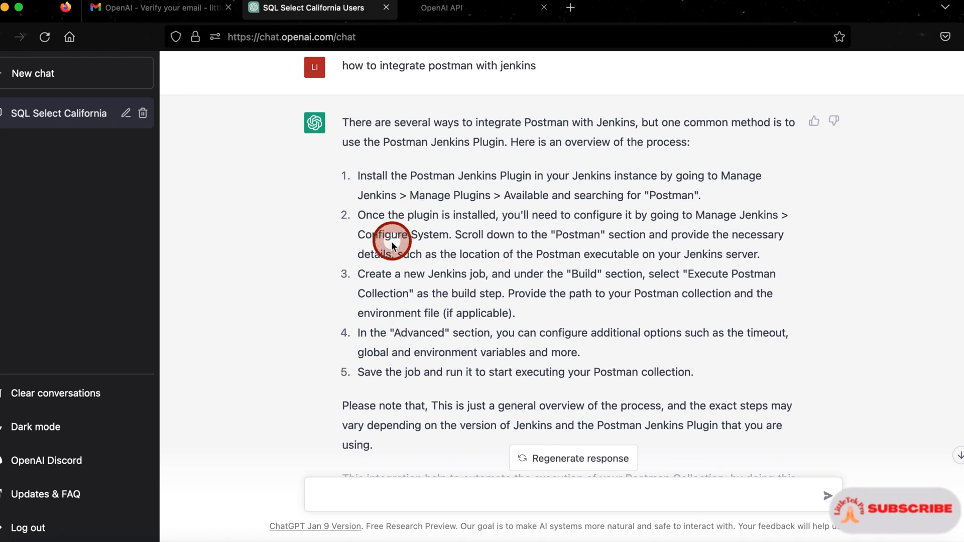
scroll("down", 3)
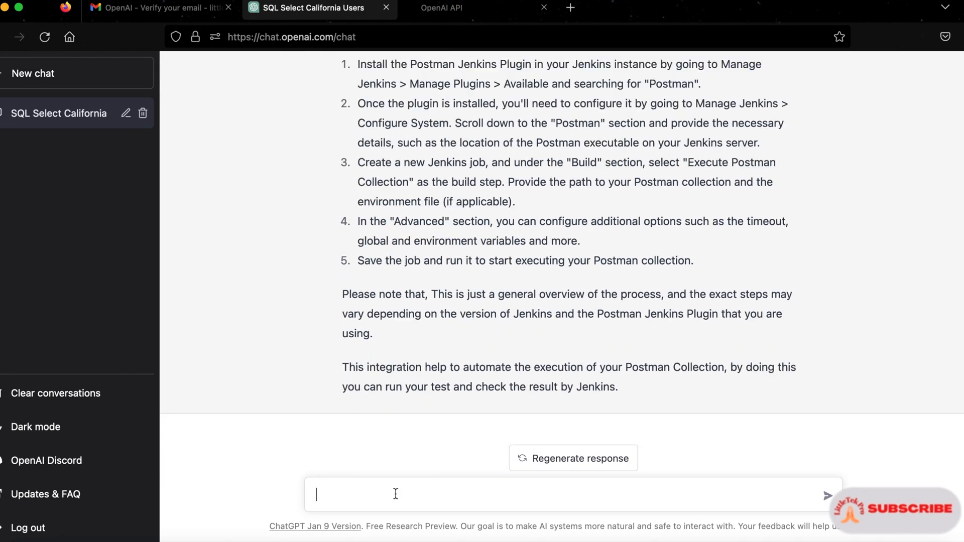
Step: Ask 'selenium with maven' and read the Maven setup steps and pom.xml example
type("selenium")
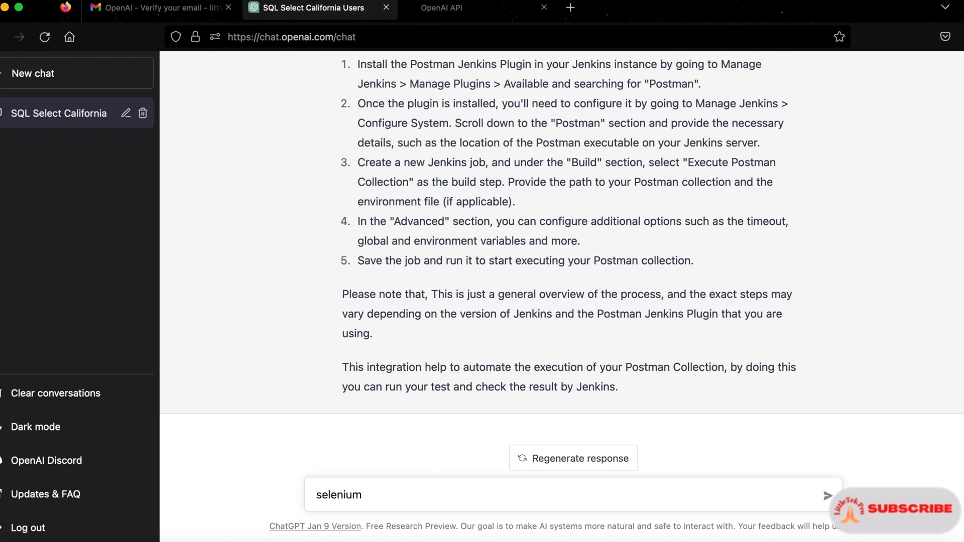
type("with mav")
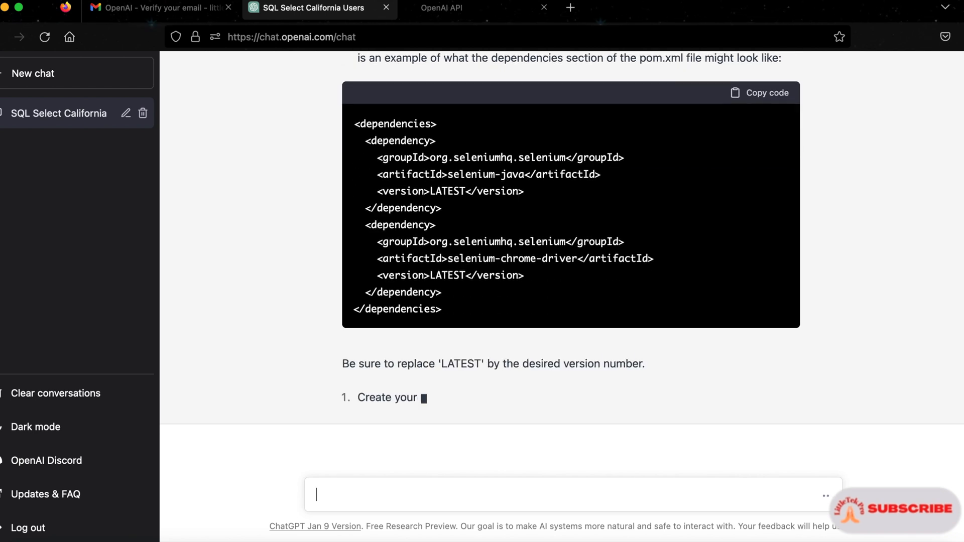
scroll("down", 3)
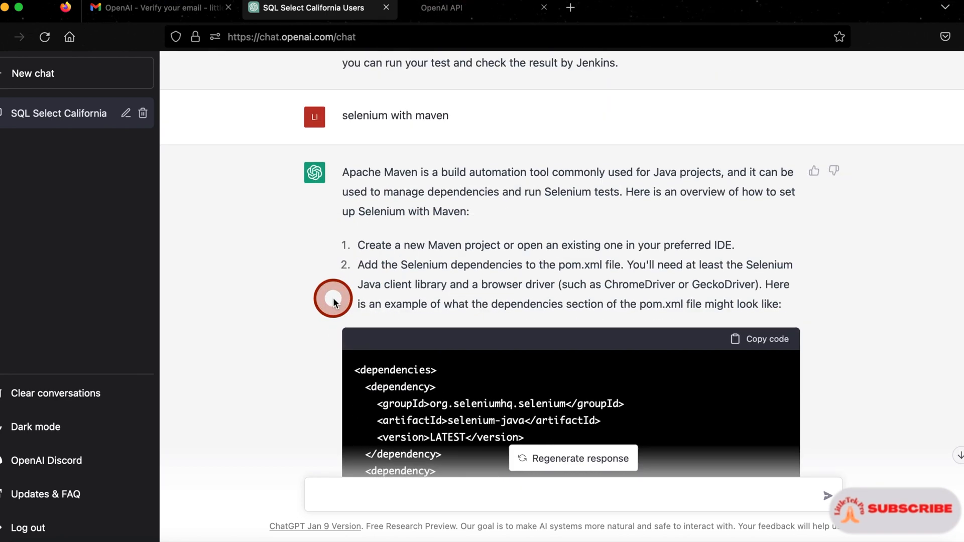
scroll("down", 3)
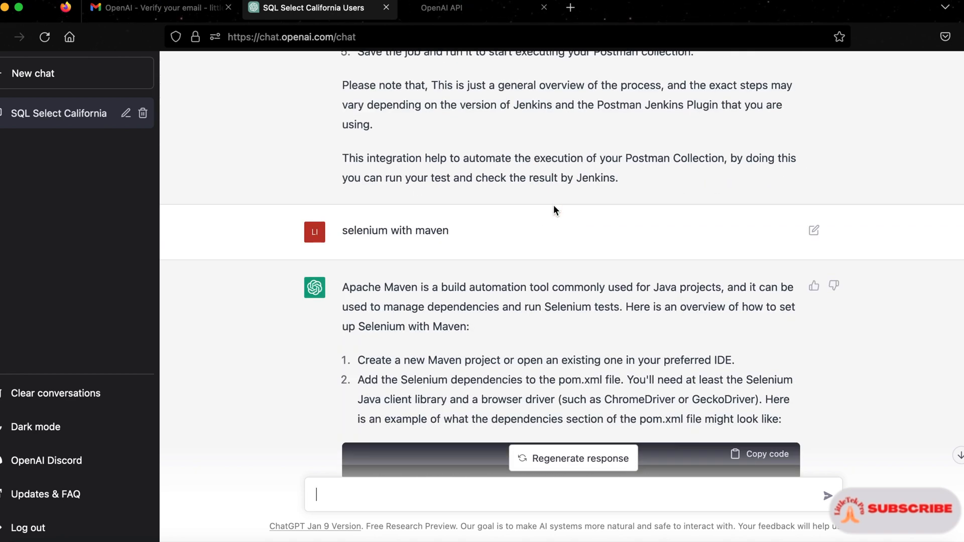
left_click(516, 229)
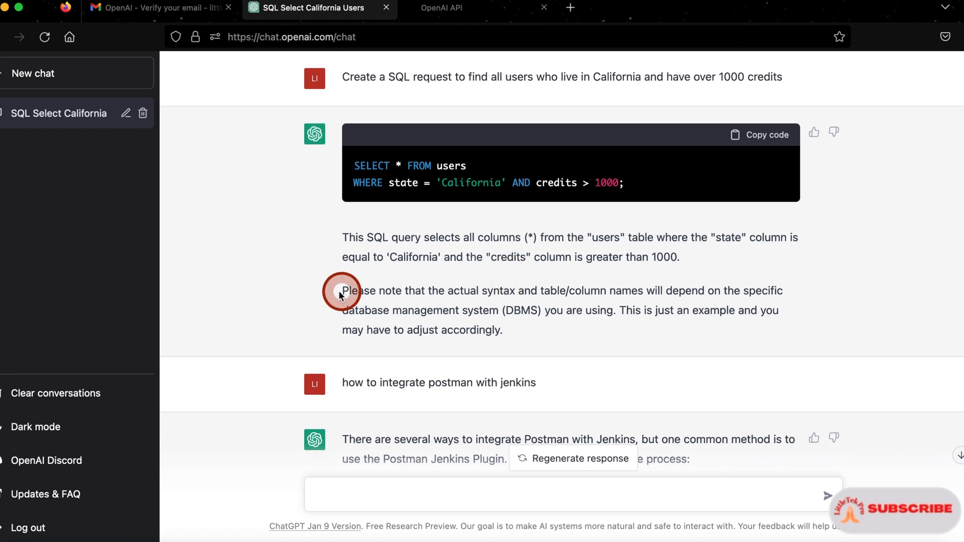
Step: Clear all saved conversations, leaving only the empty new-chat page
left_click(55, 392)
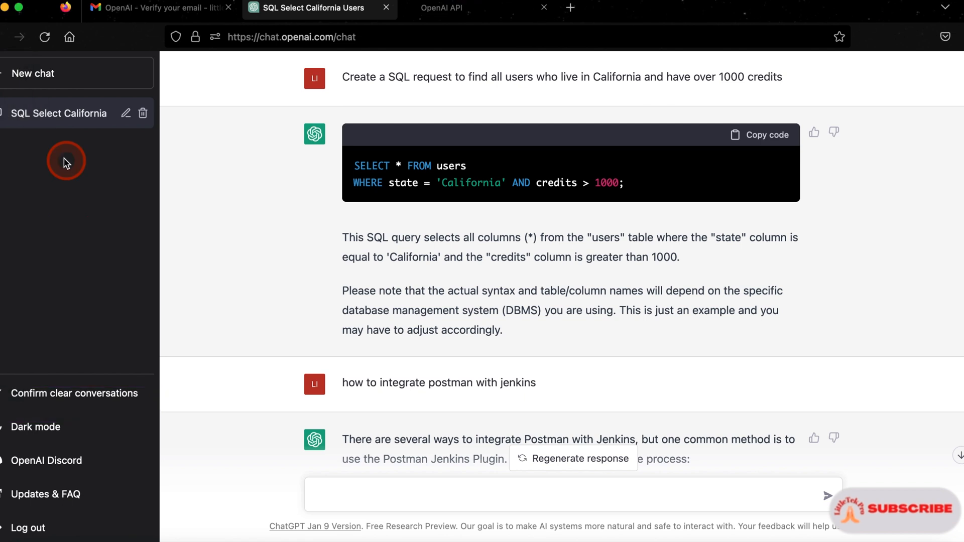
left_click(126, 114)
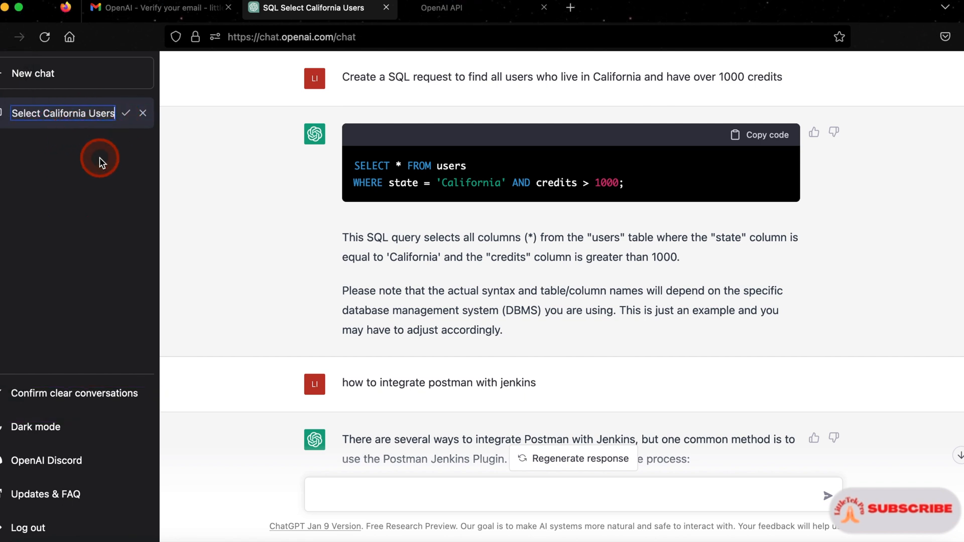
left_click(32, 73)
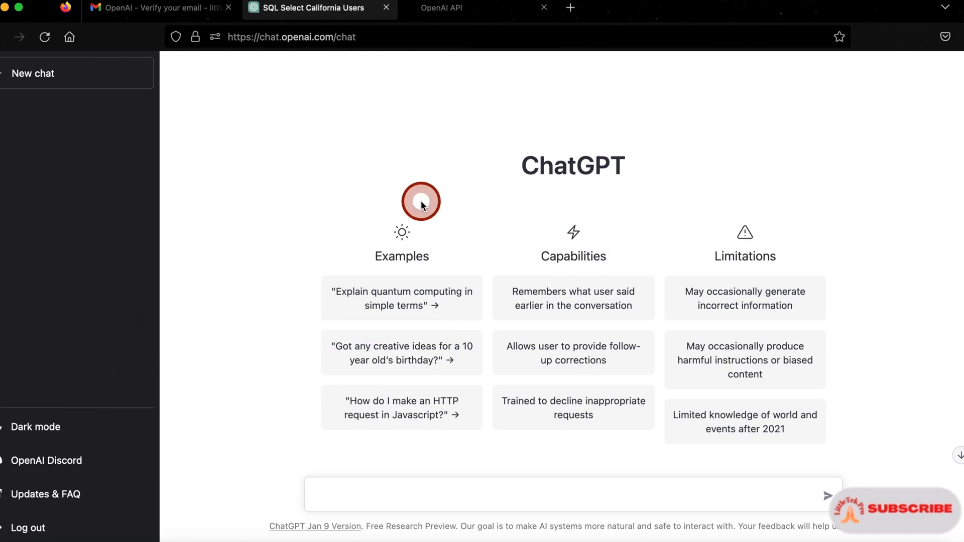
Step: Ask ChatGPT "what's 10+20-77" and get the answer -47
type("what's 10")
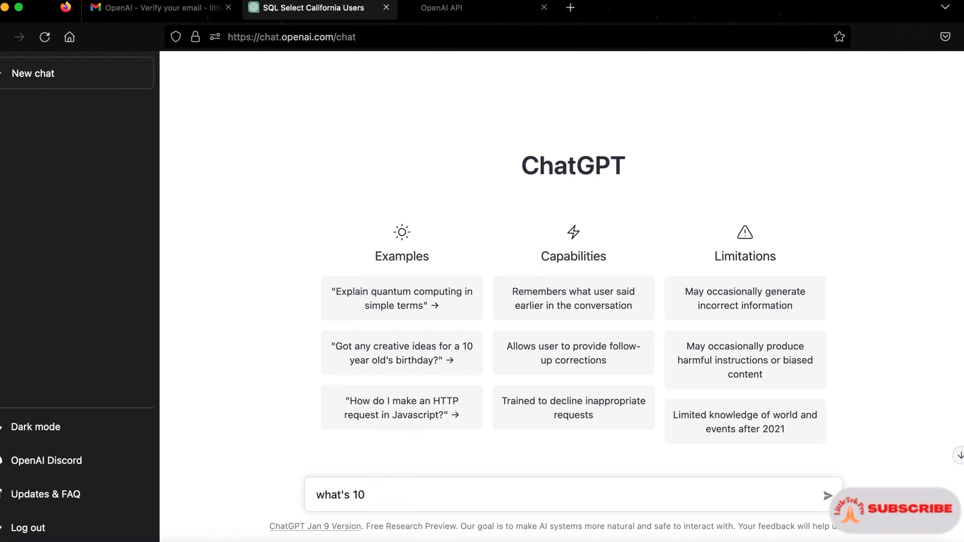
type("+20-")
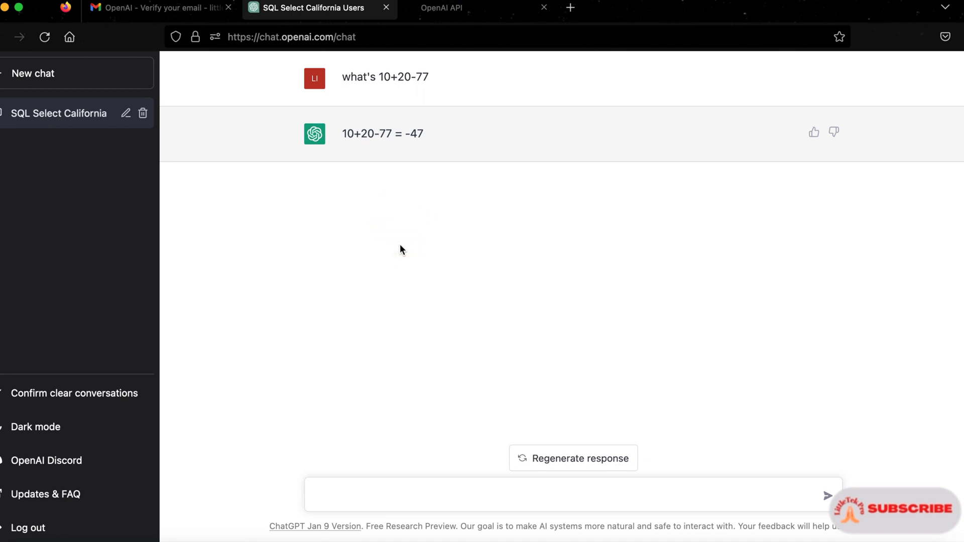
Step: In a new chat, request introduction text for launching a beauty product into the market
left_click(33, 74)
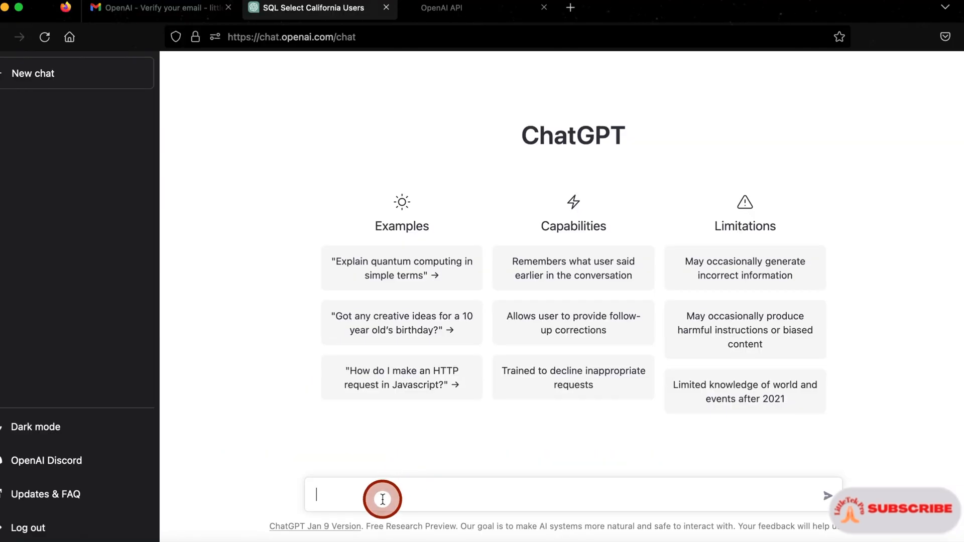
type("write text for an introduction to a beauty product into the market?")
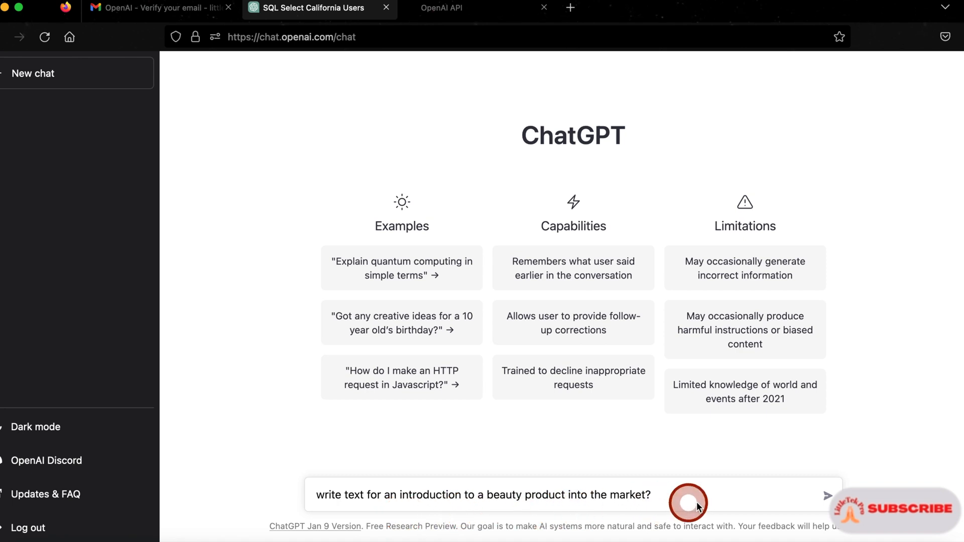
left_click(827, 495)
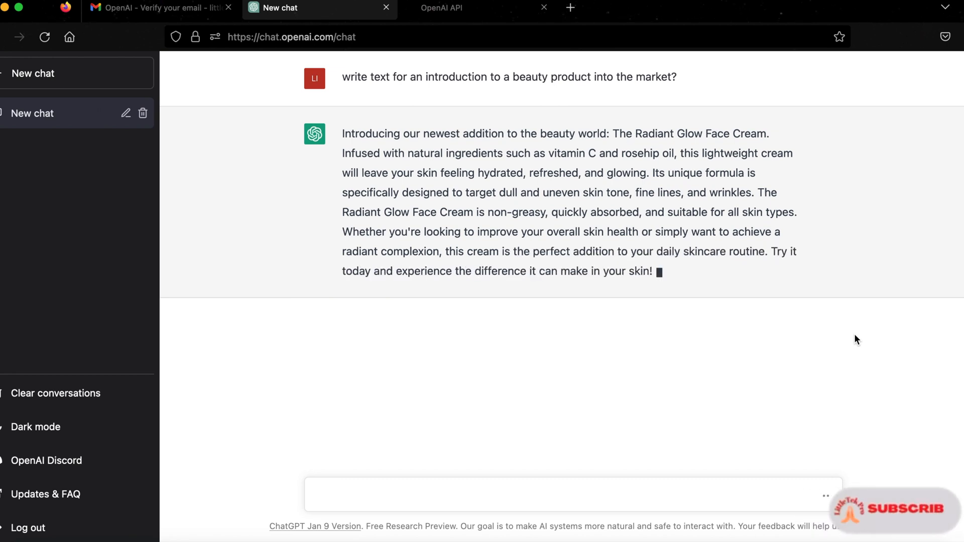
Step: Clear all saved ChatGPT conversations and confirm the deletion
left_click(54, 393)
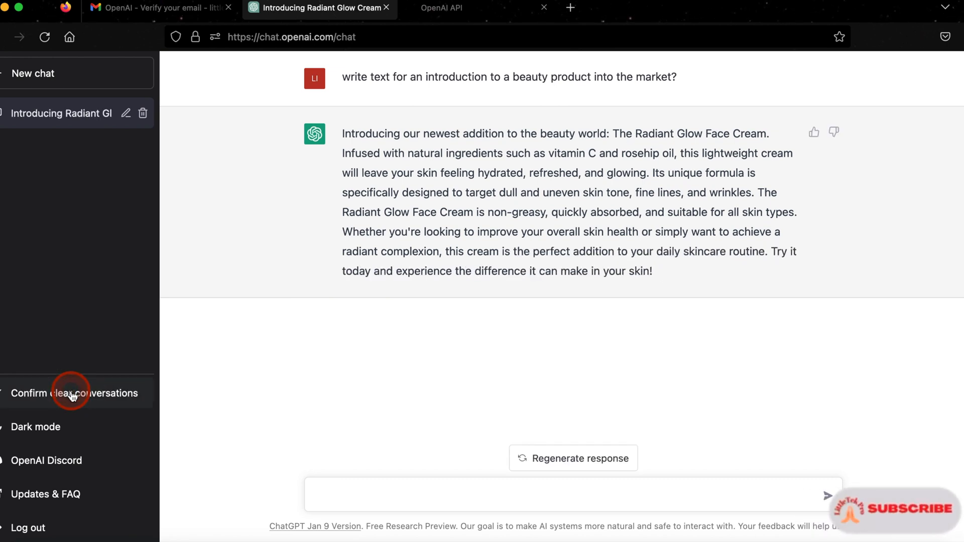
left_click(73, 392)
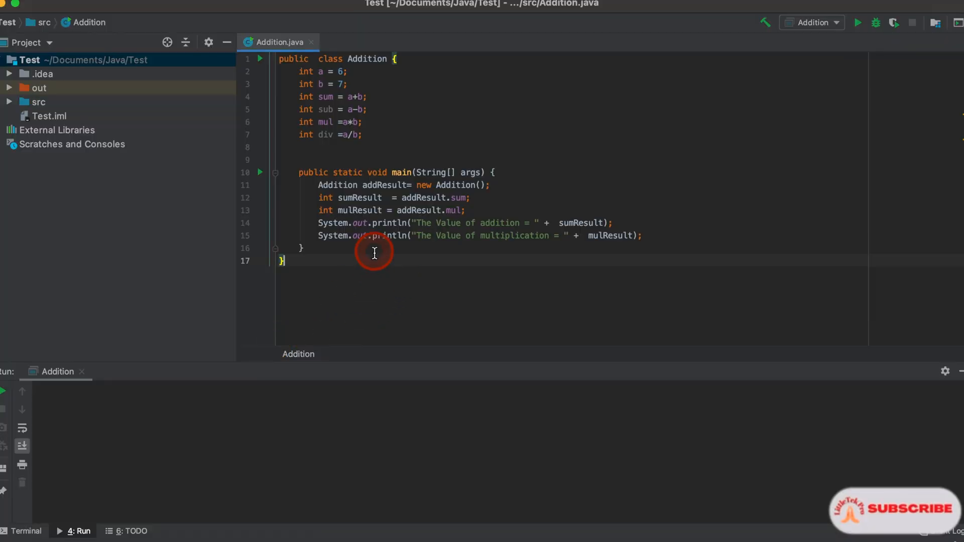
mouse_move(400, 142)
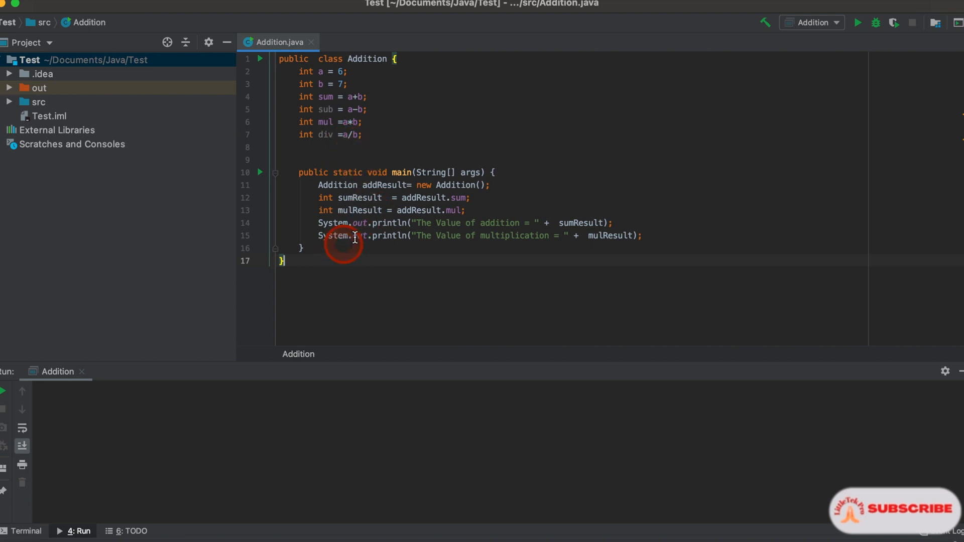
Step: Run Addition.main() to print addition 13 and multiplication 42, then select the class code for copying
right_click(354, 238)
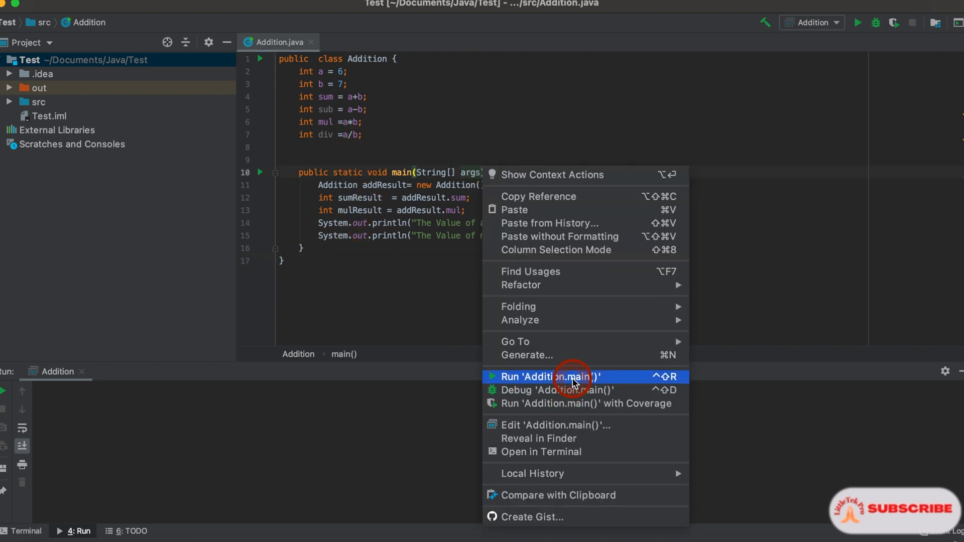
left_click(548, 377)
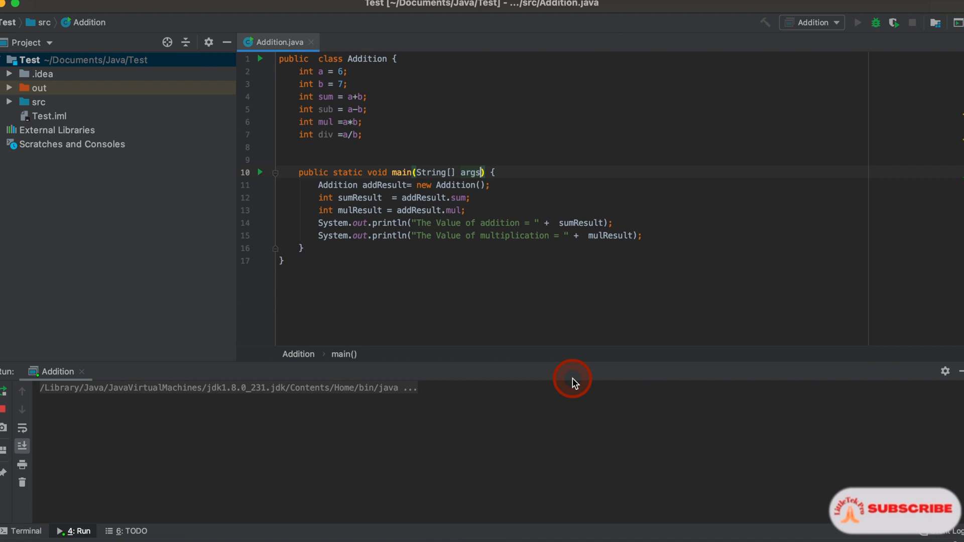
left_click(857, 23)
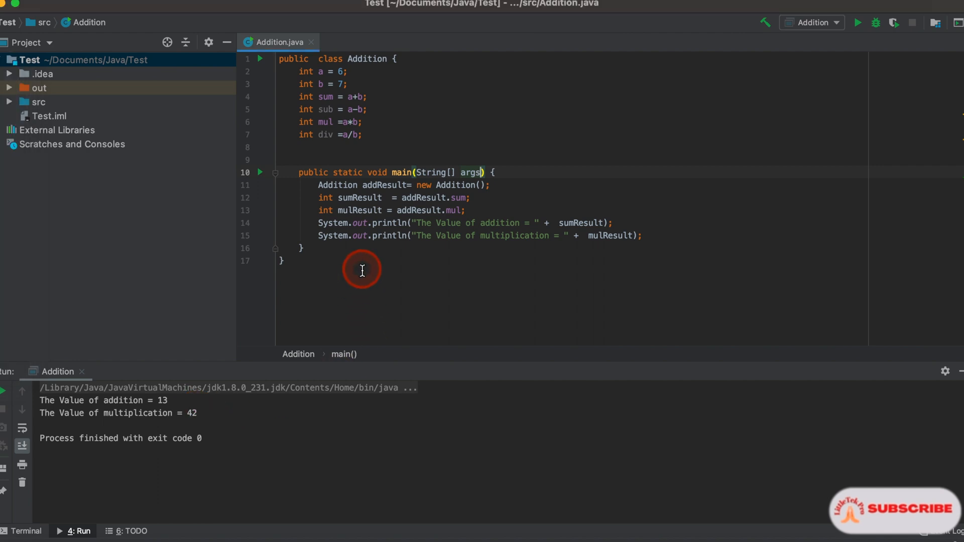
key("cmd+a")
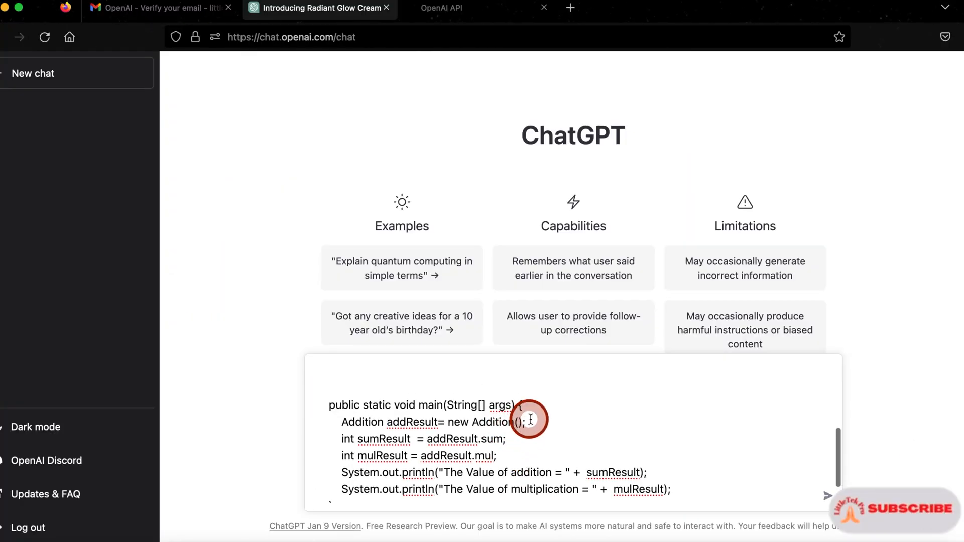
Step: Send the Addition class without its 'new Addition()' line for explanation and an error list
left_click_drag(527, 421, 337, 422)
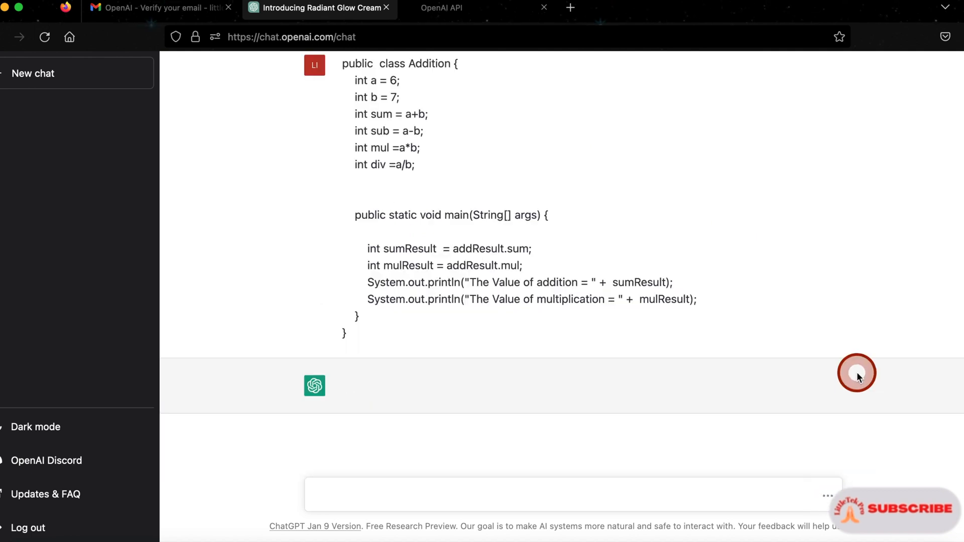
left_click(856, 374)
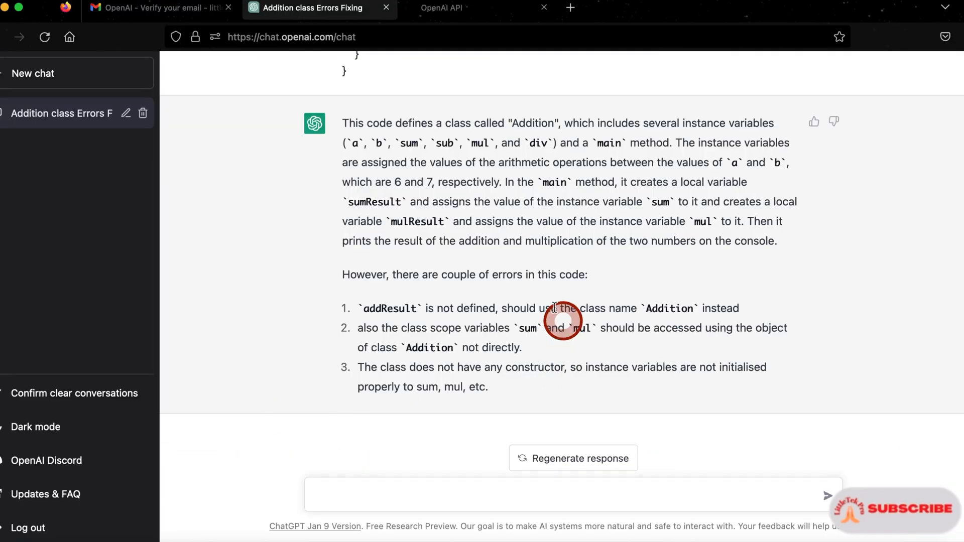
type("eecute java class")
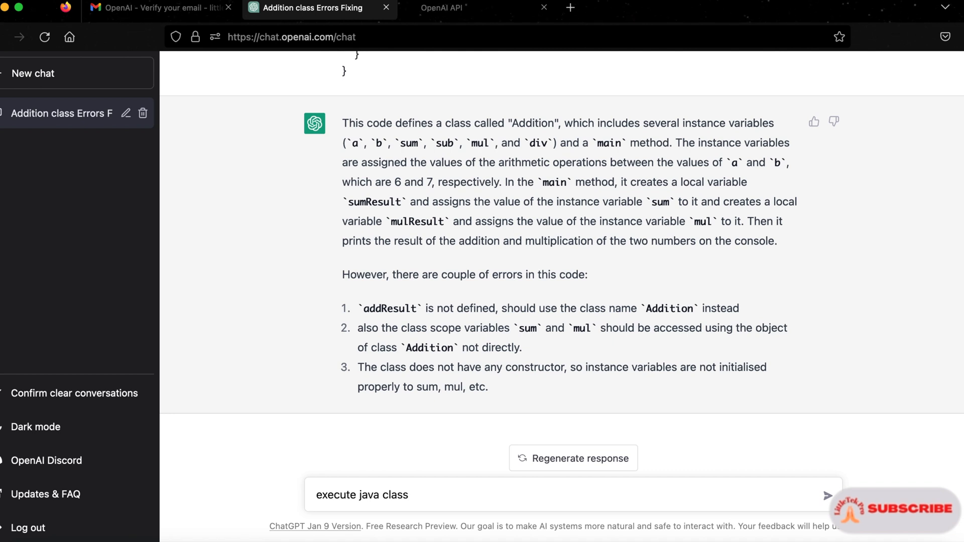
Step: Send "execute java class" and read the javac/java commands with expected output 13 and 42
left_click(829, 495)
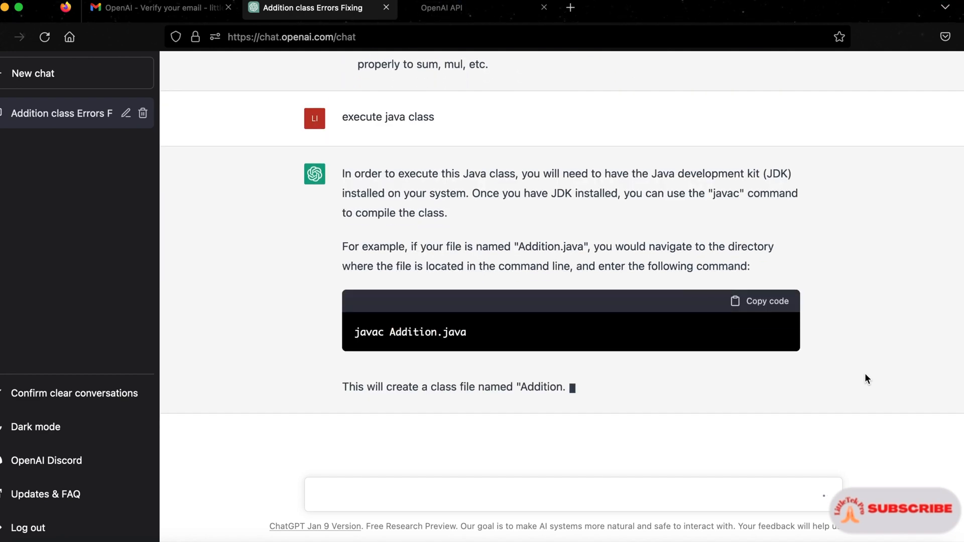
scroll("down", 3)
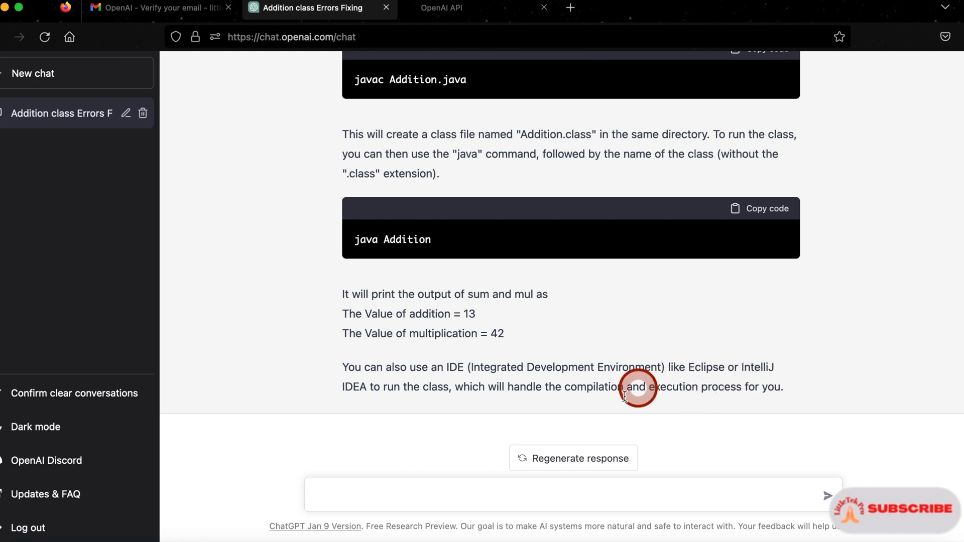
mouse_move(606, 386)
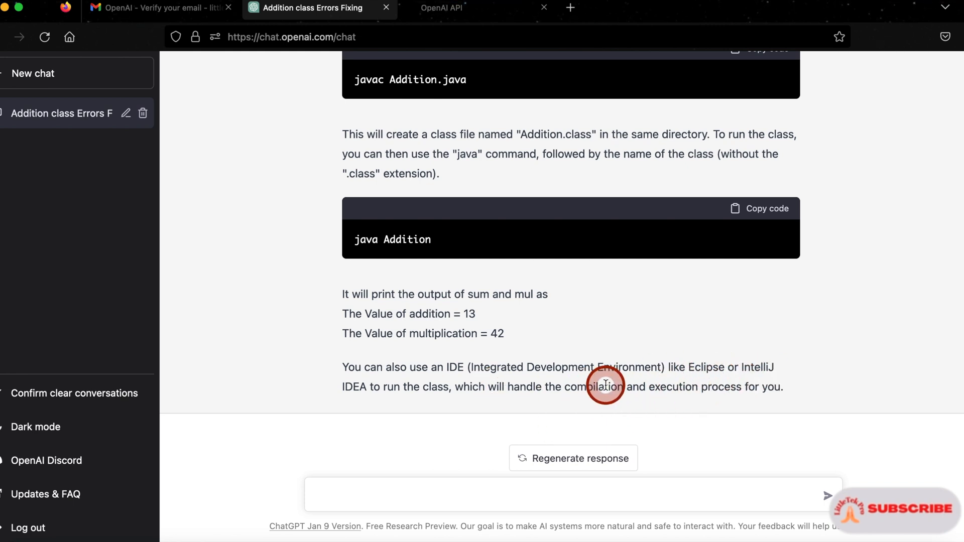
mouse_move(467, 356)
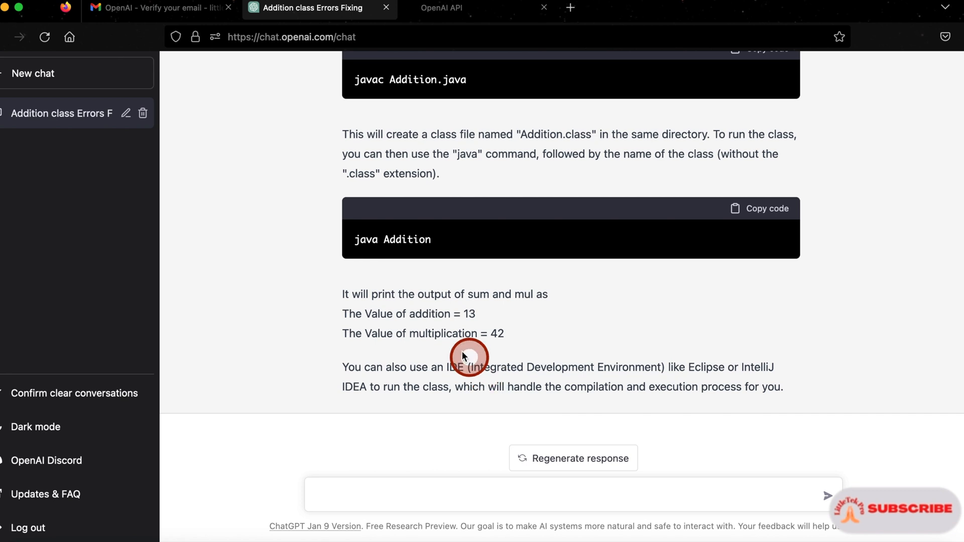